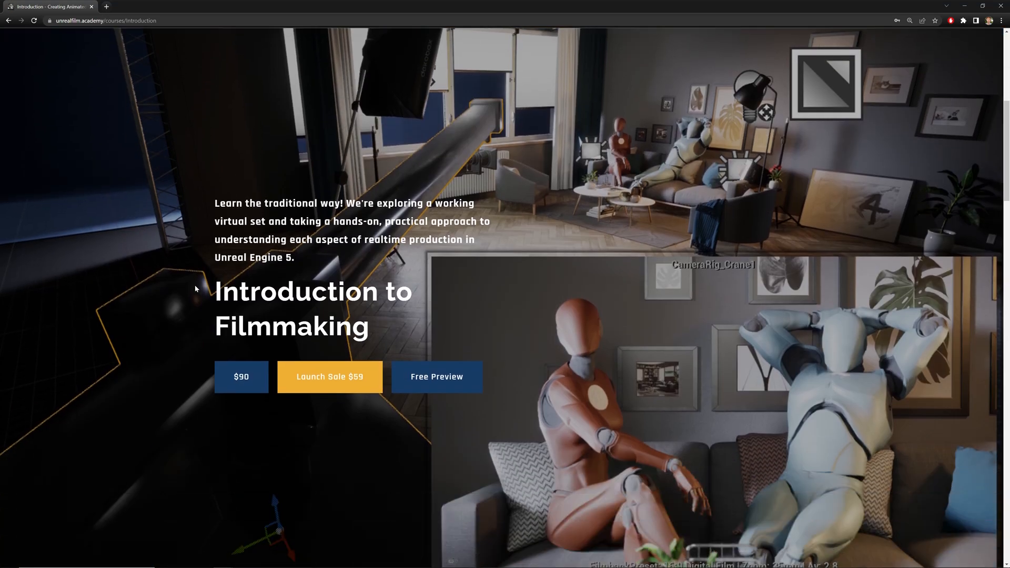
Launch the Introduction to Filmmaking free preview, opening the living-room virtual set level
left_click(436, 377)
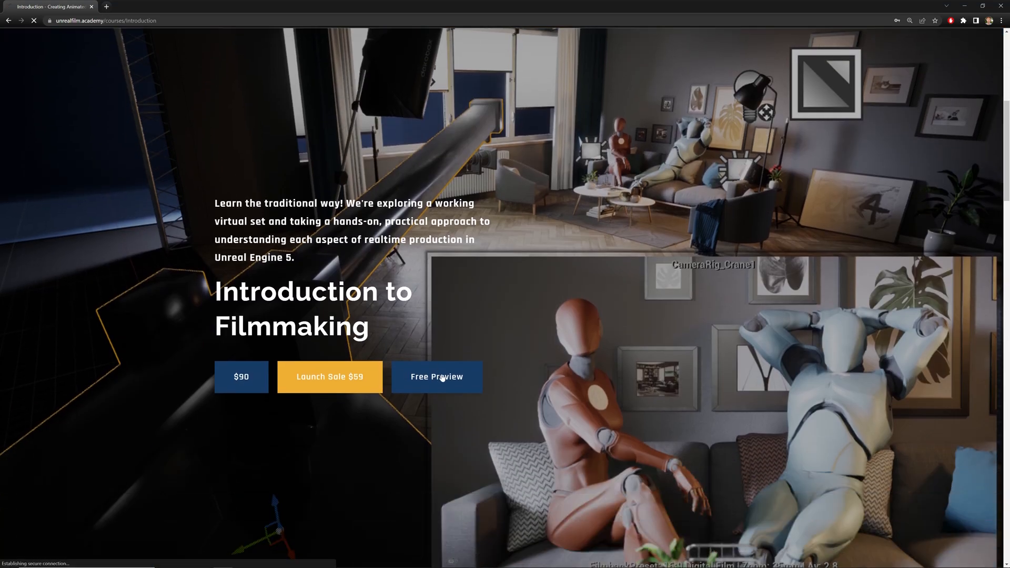
left_click(436, 377)
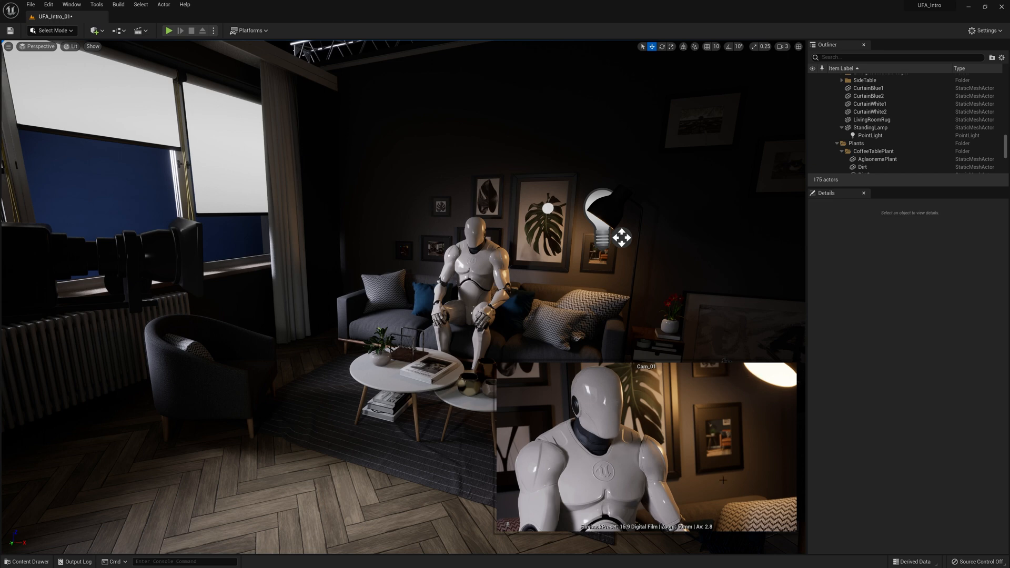
mouse_move(640, 465)
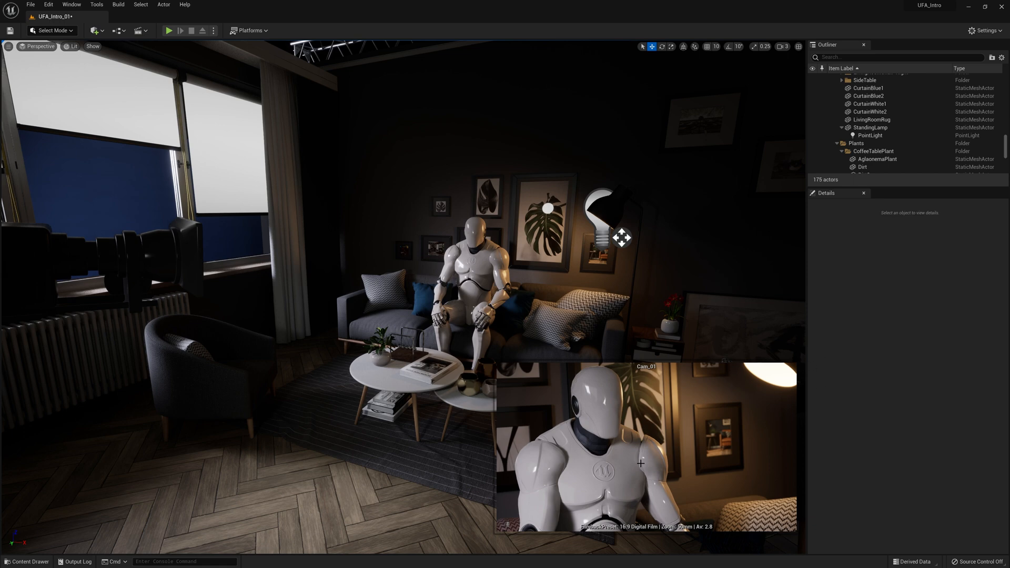
mouse_move(653, 511)
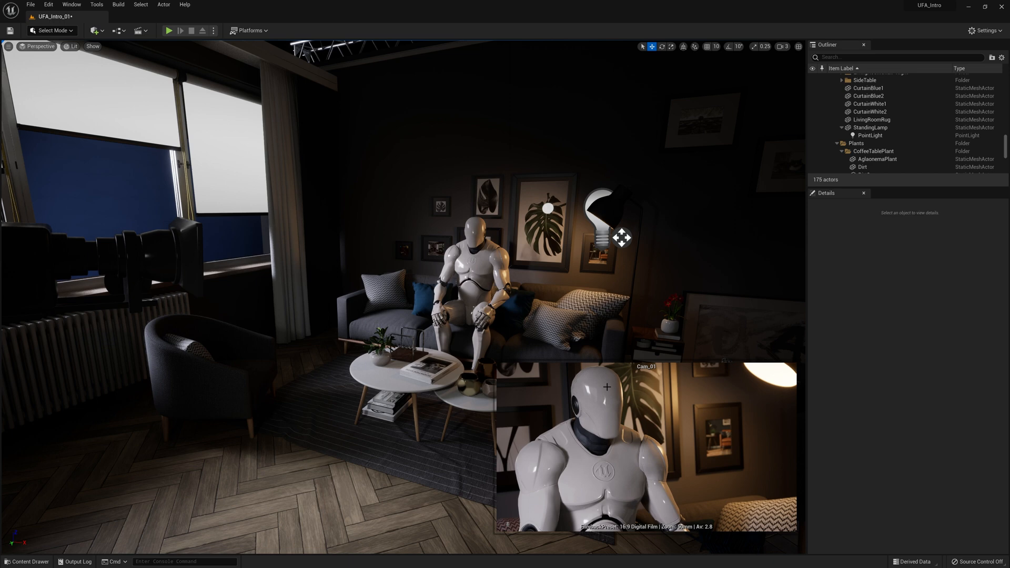
mouse_move(587, 405)
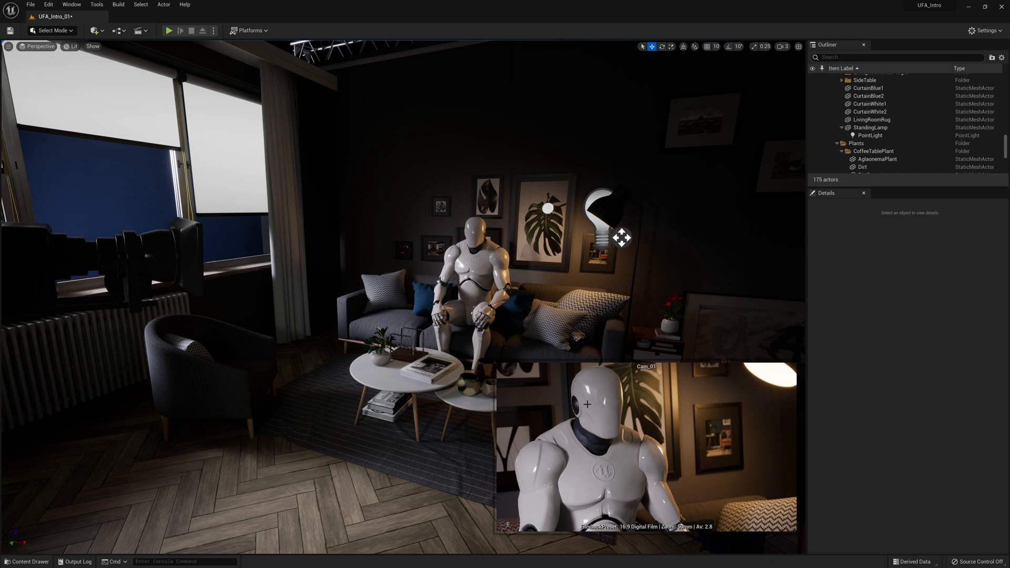
mouse_move(660, 495)
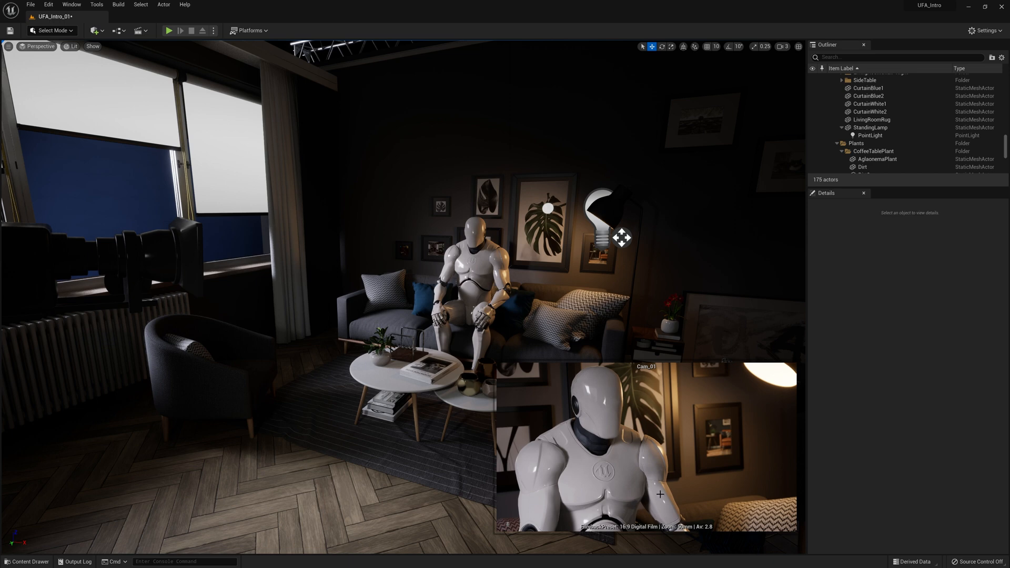
mouse_move(428, 278)
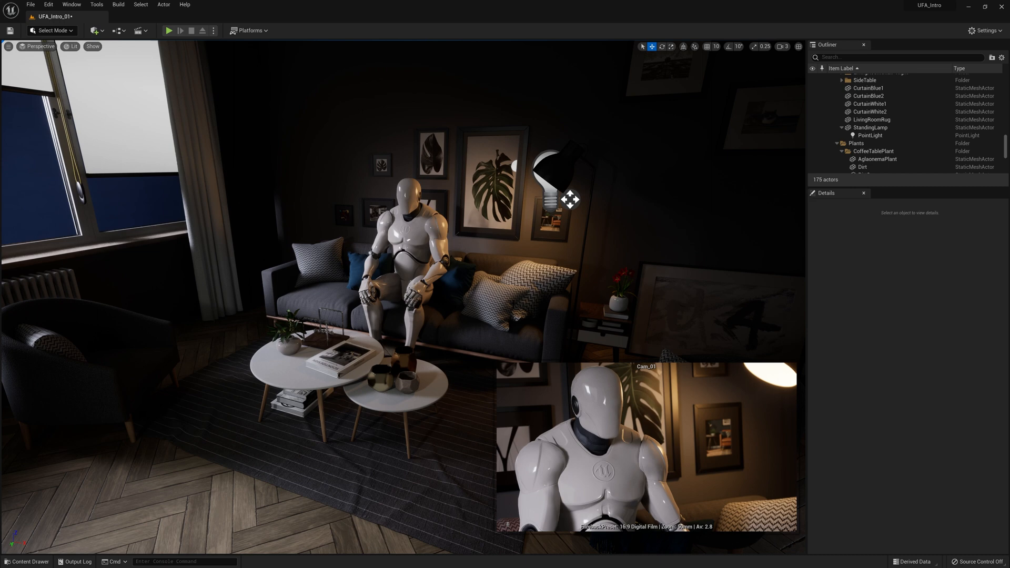
mouse_move(815, 44)
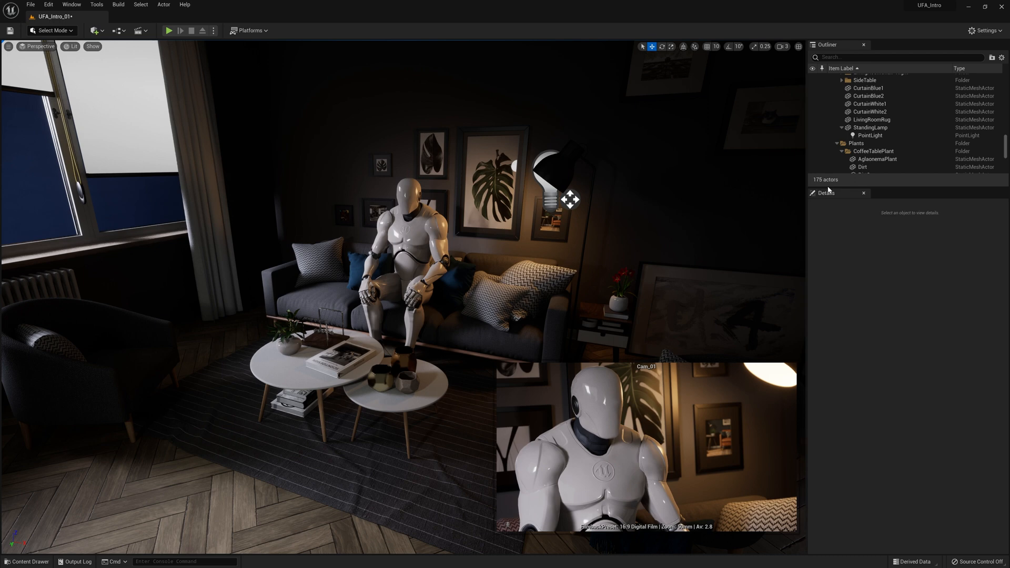
Scroll the enlarged Outliner actor list down and back up to the top
scroll("down", 3)
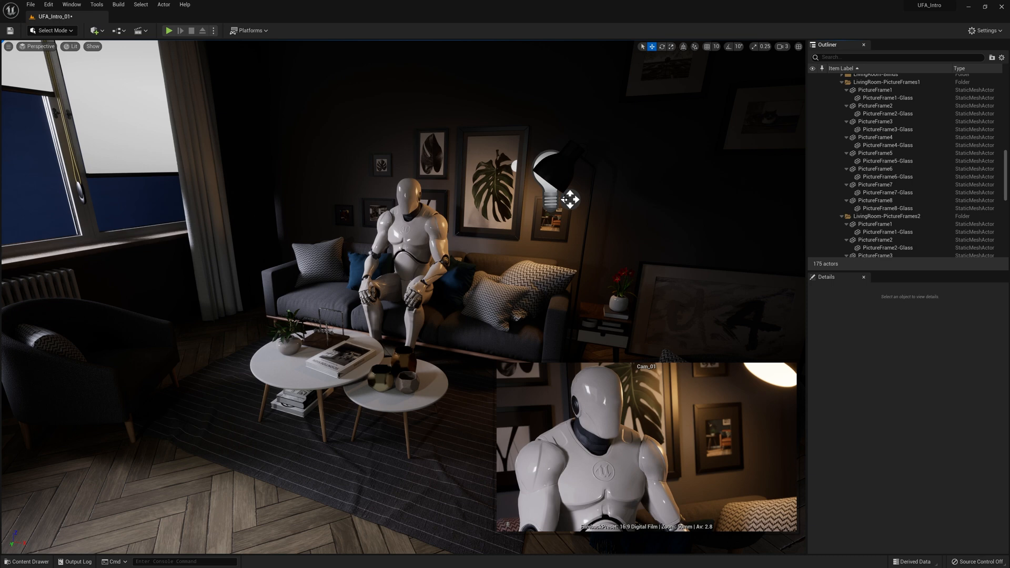
mouse_move(898, 206)
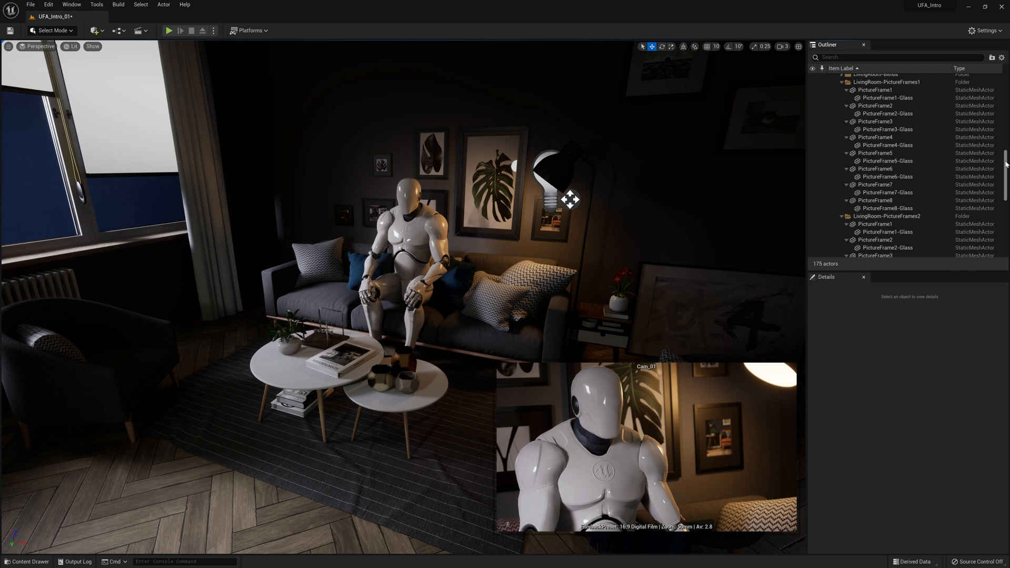
scroll("up", 3)
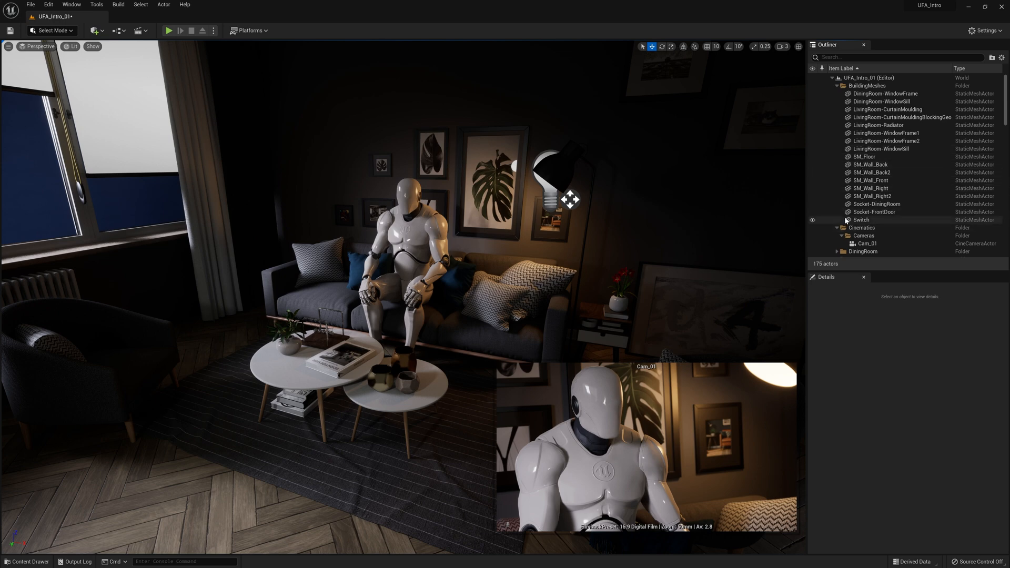
mouse_move(858, 236)
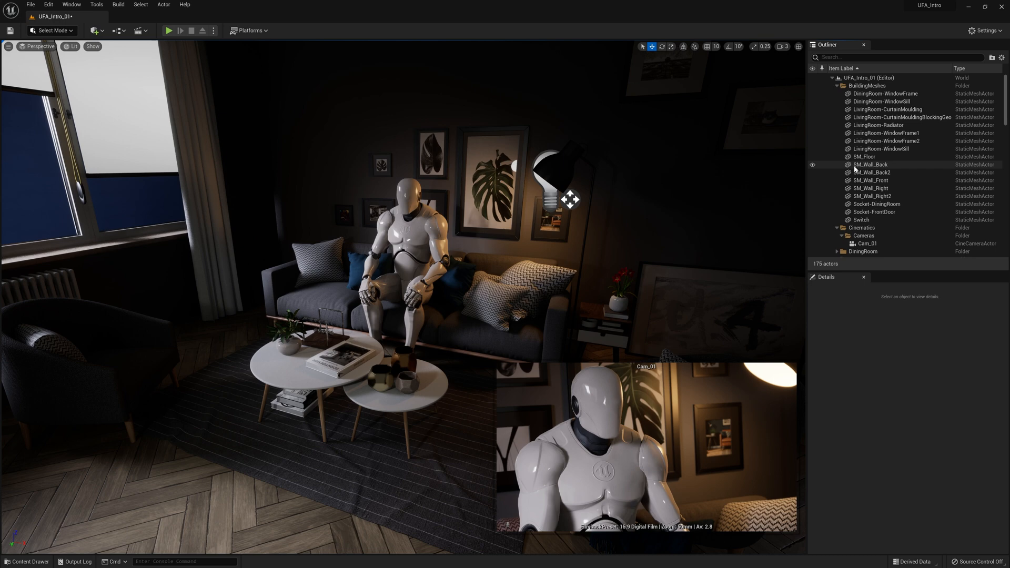
scroll("down", 3)
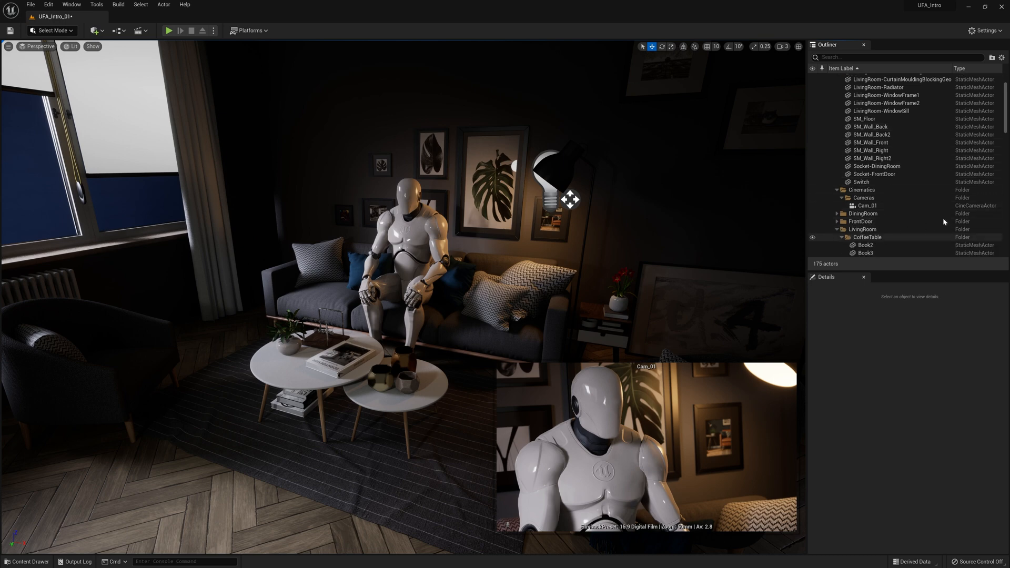
scroll("up", 3)
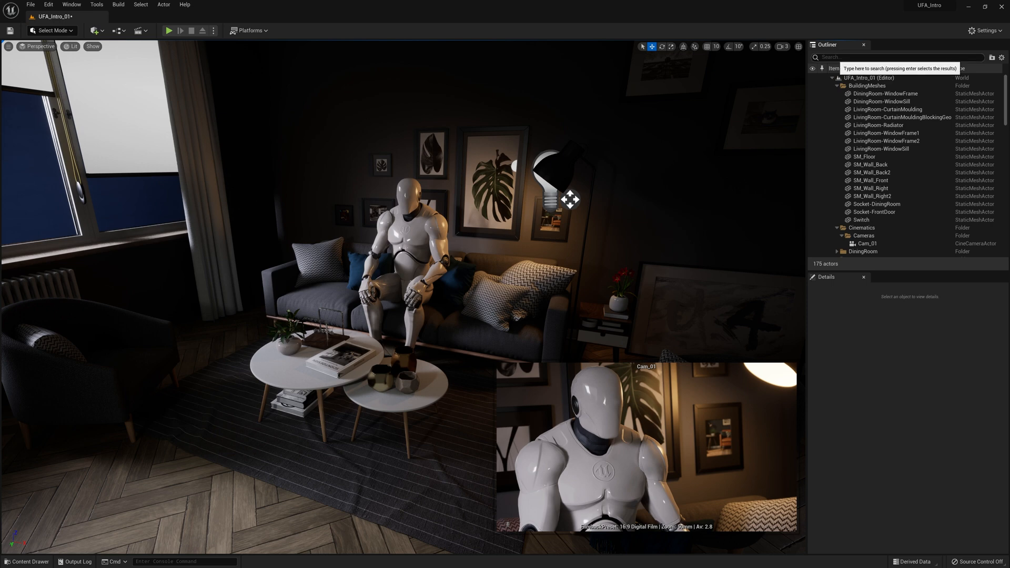
Filter the Outliner to 'light' actors and select the standing lamp's PointLight
left_click(902, 57)
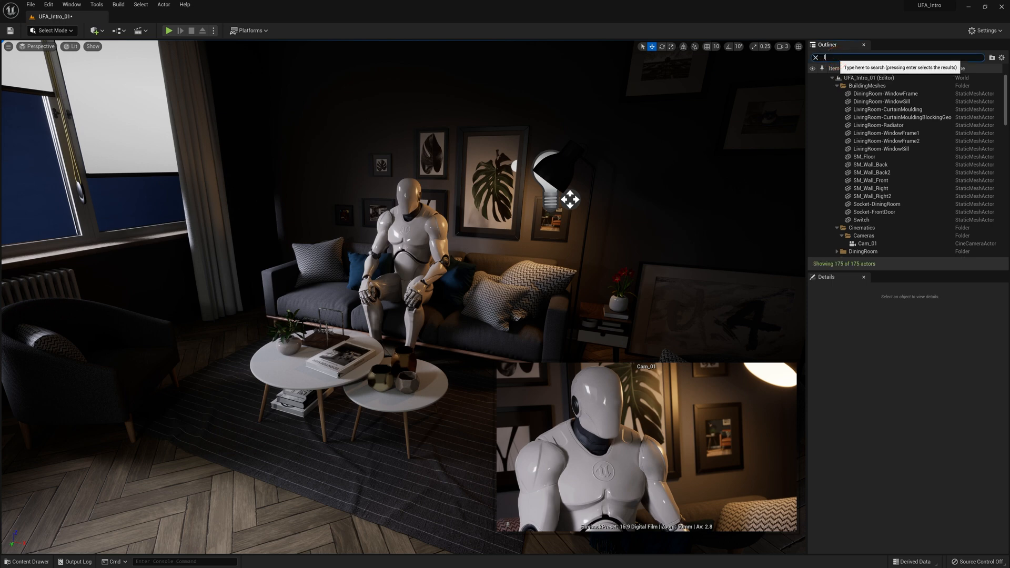
type("light")
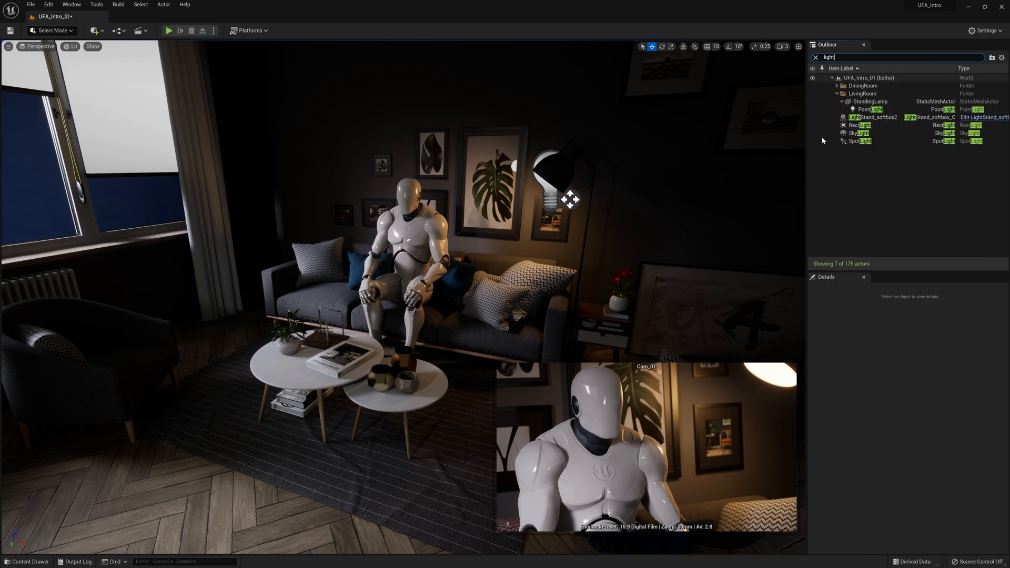
mouse_move(891, 154)
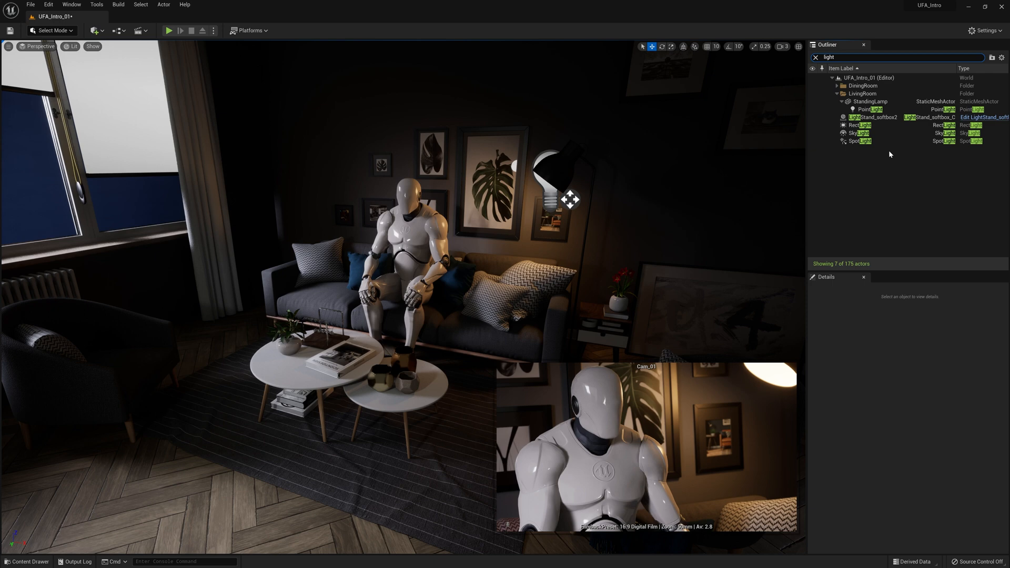
mouse_move(870, 101)
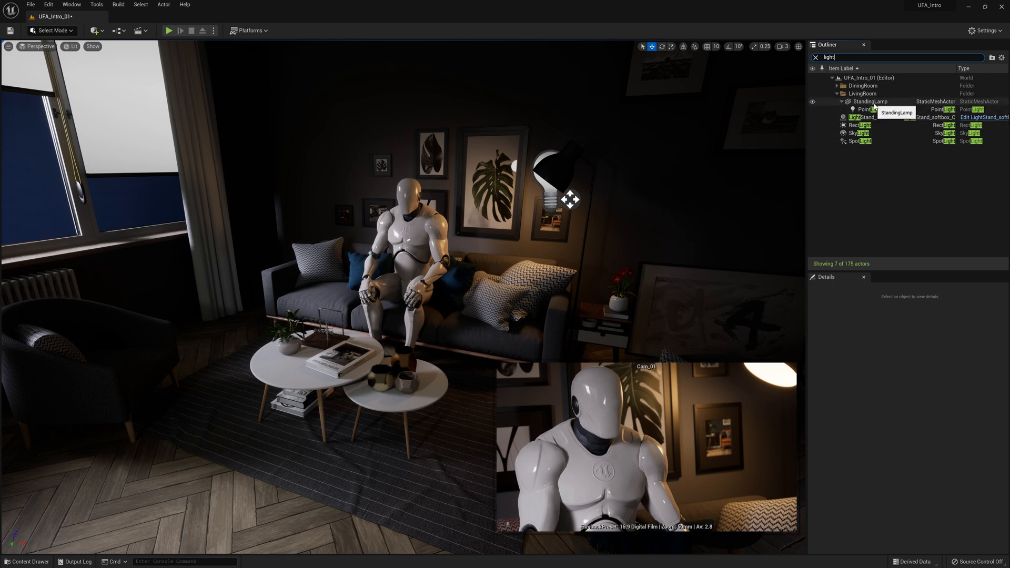
left_click(867, 109)
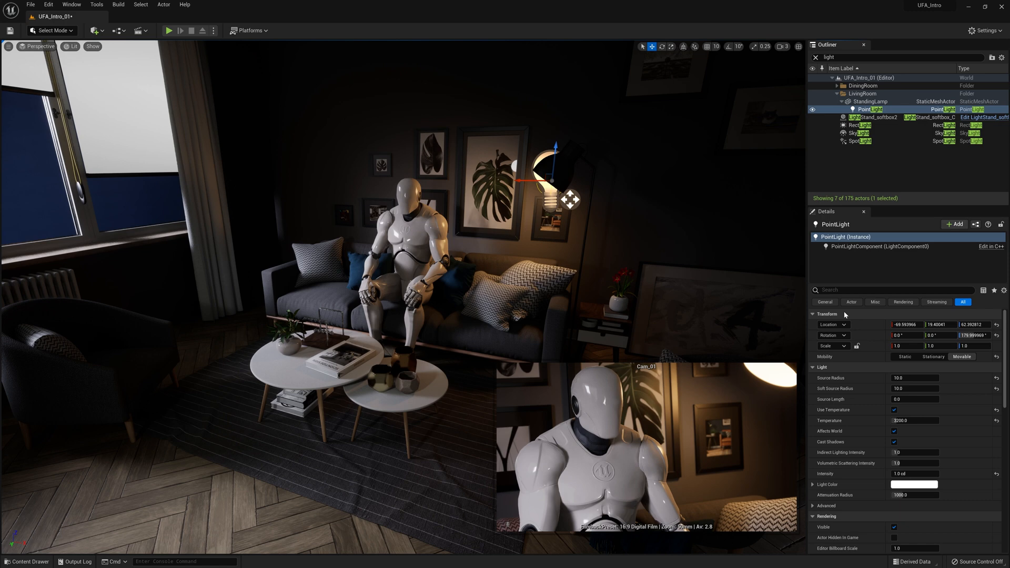
mouse_move(813, 316)
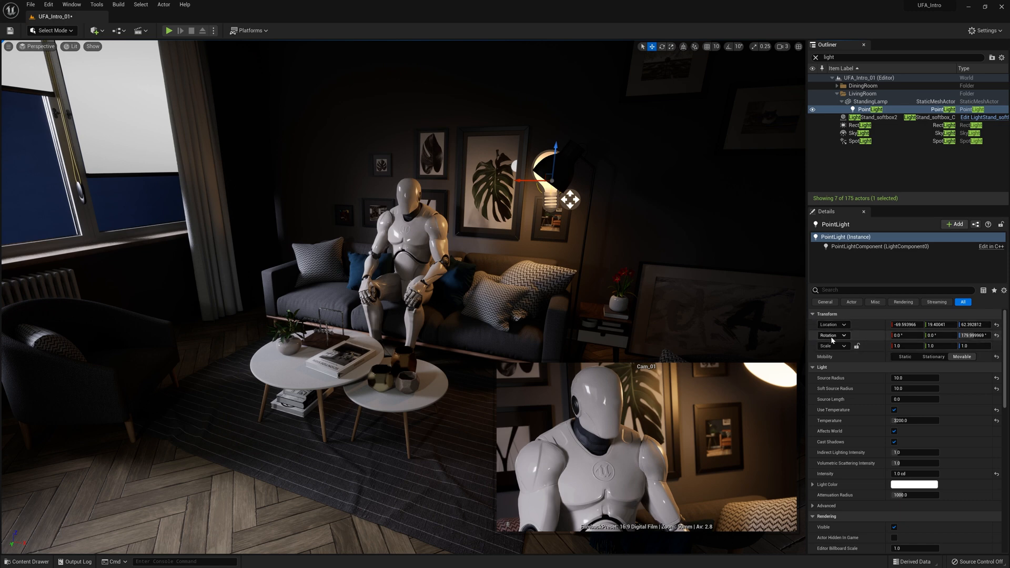
mouse_move(825, 367)
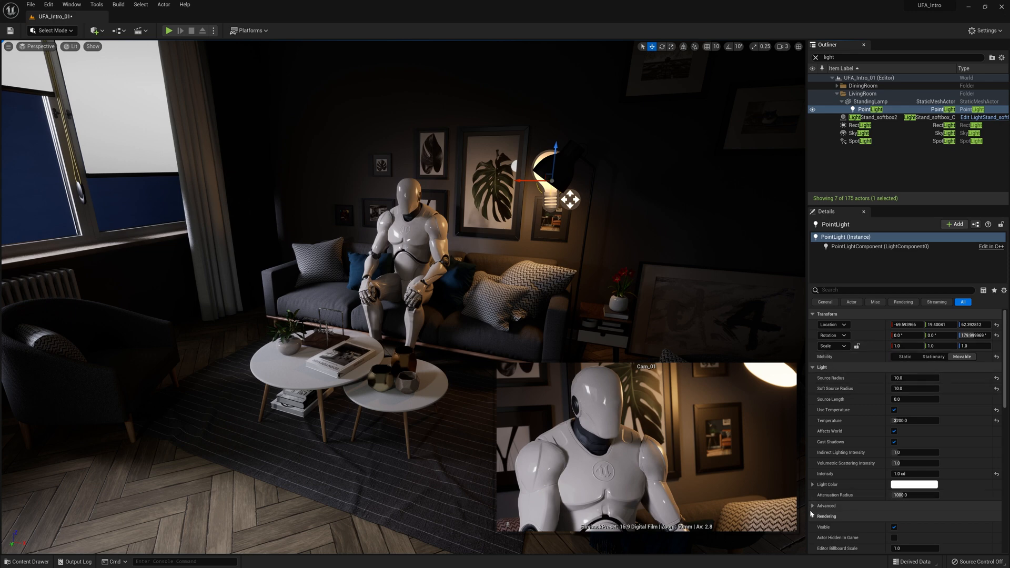
mouse_move(897, 504)
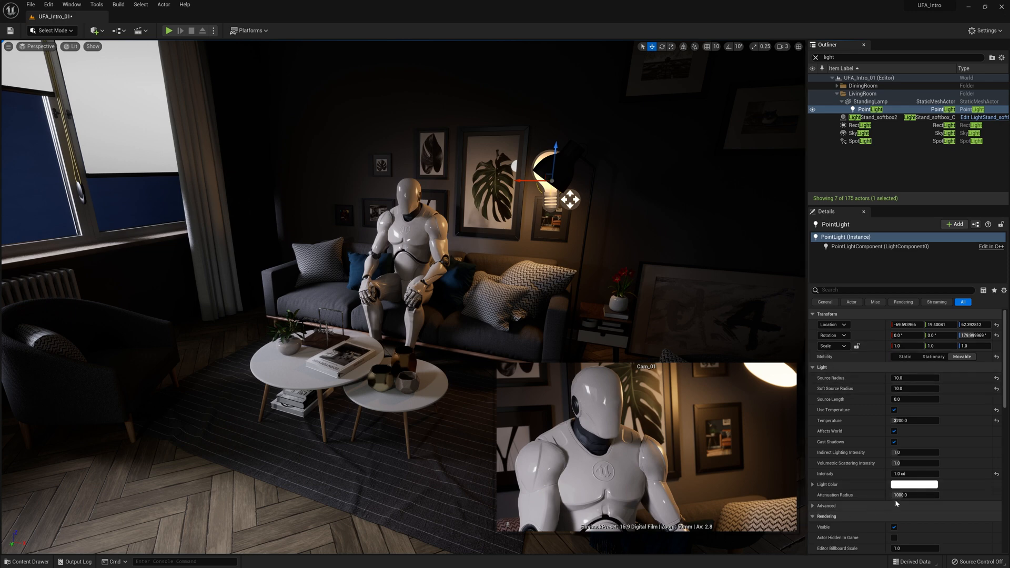
mouse_move(918, 387)
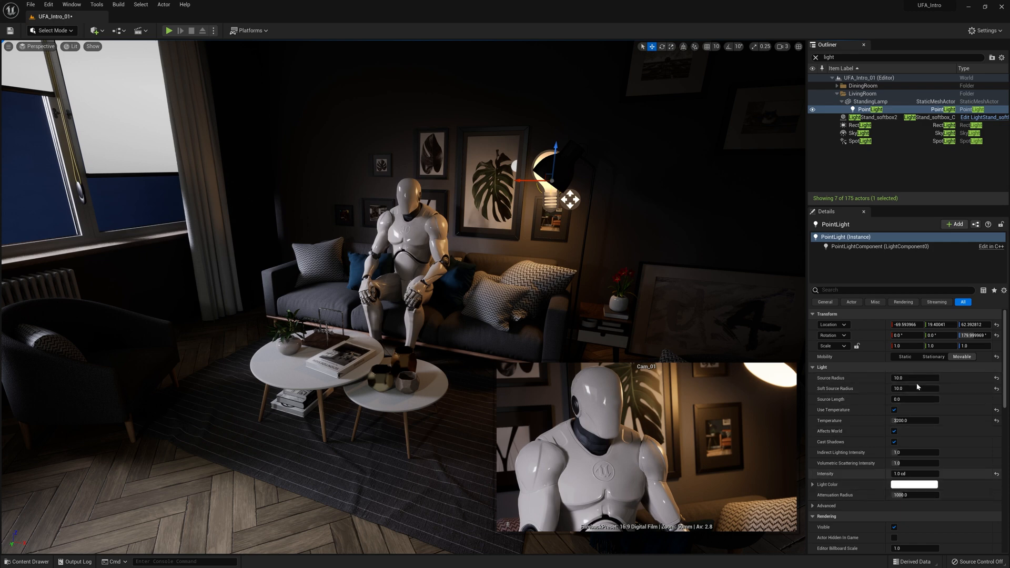
mouse_move(903, 523)
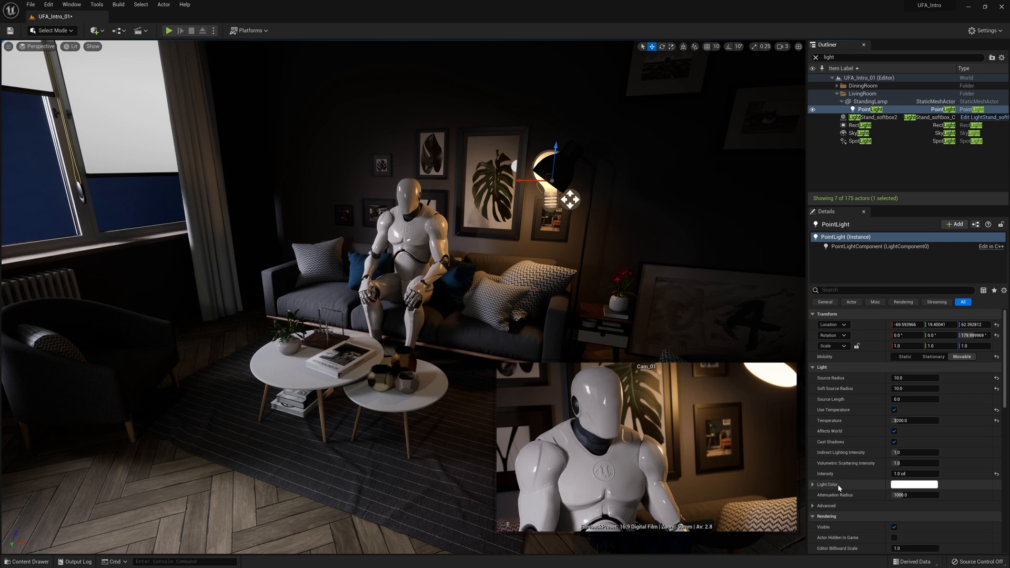
mouse_move(884, 506)
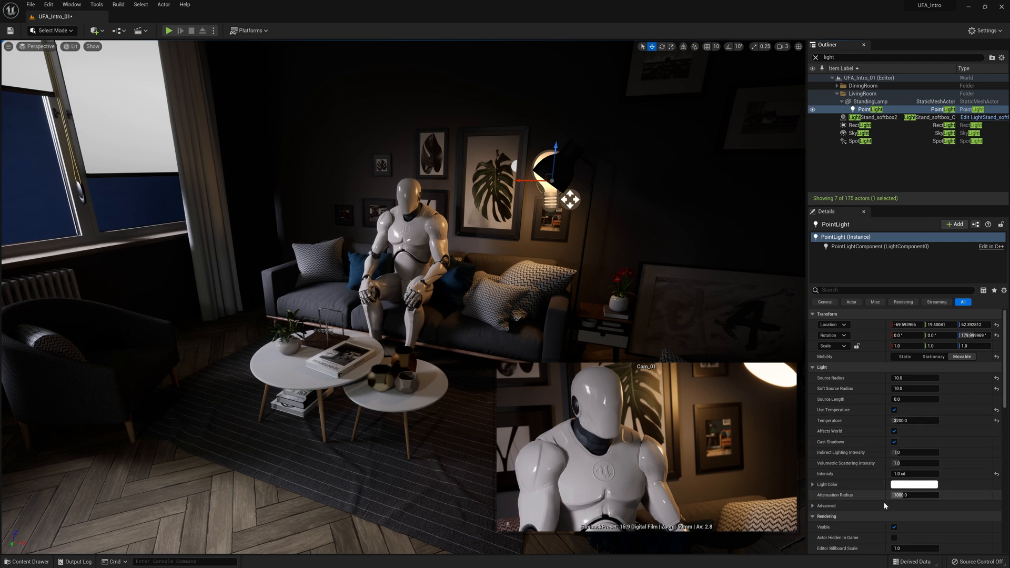
mouse_move(881, 477)
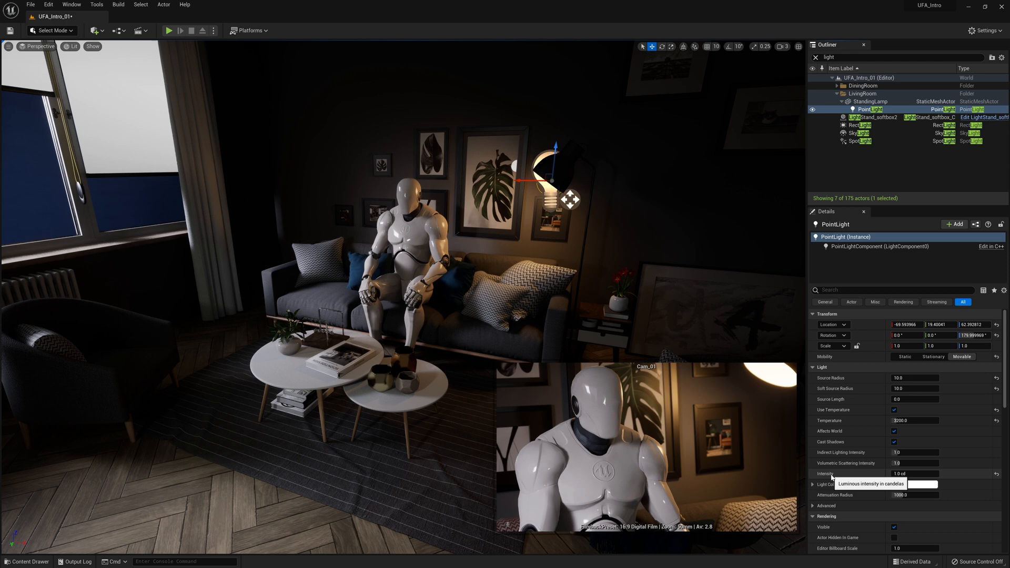
mouse_move(894, 483)
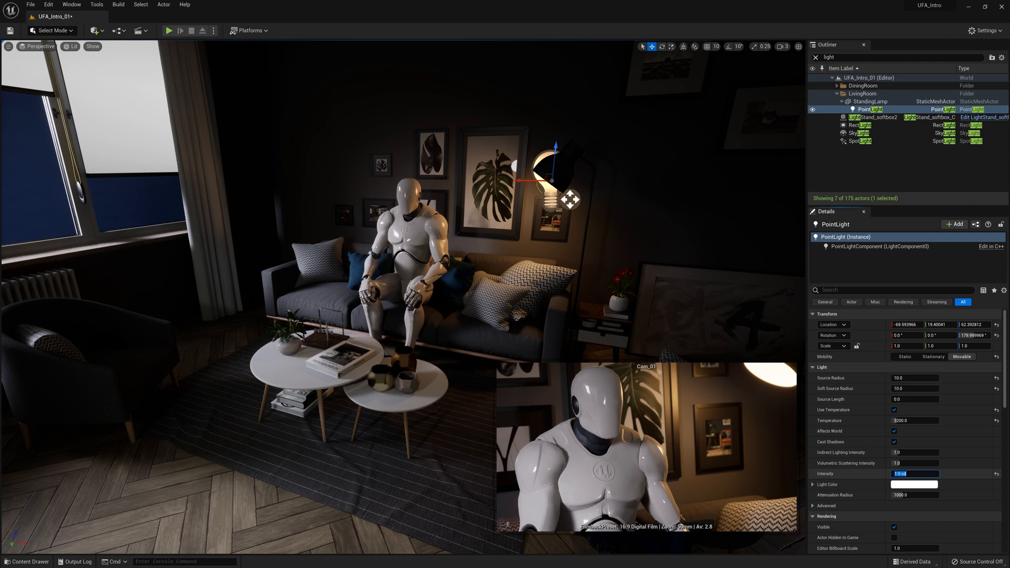
Set the standing lamp PointLight's intensity to 4.0 cd after trying 2
type("2")
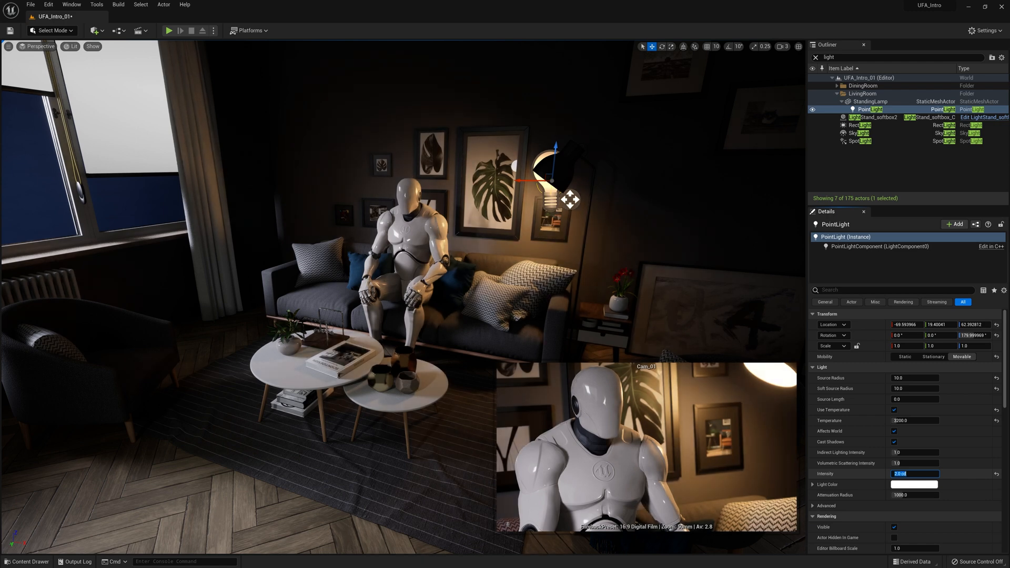
type("4.0")
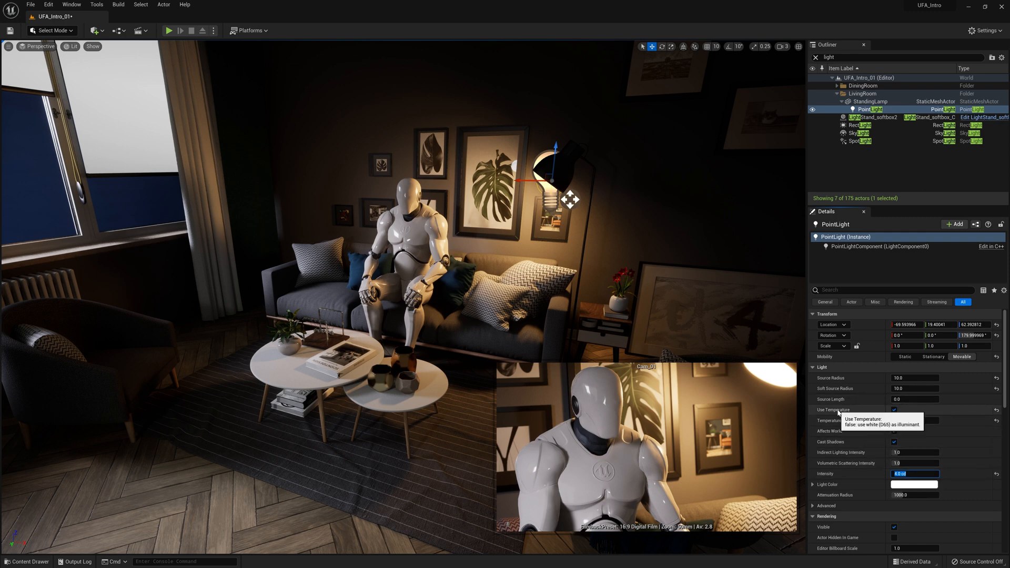
Compare Use Temperature on and off on the lamp PointLight, leaving it disabled
left_click(895, 410)
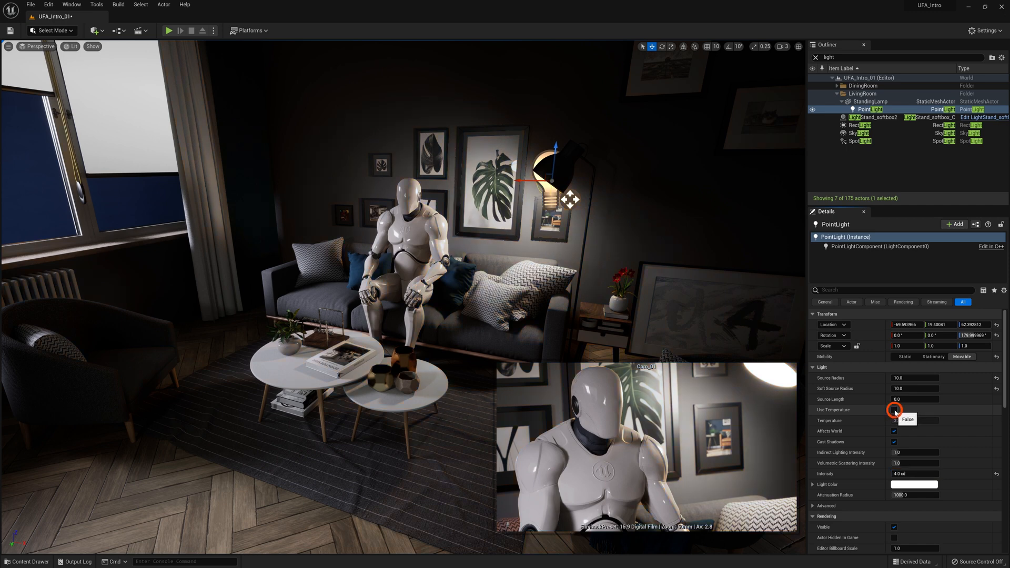
left_click(895, 411)
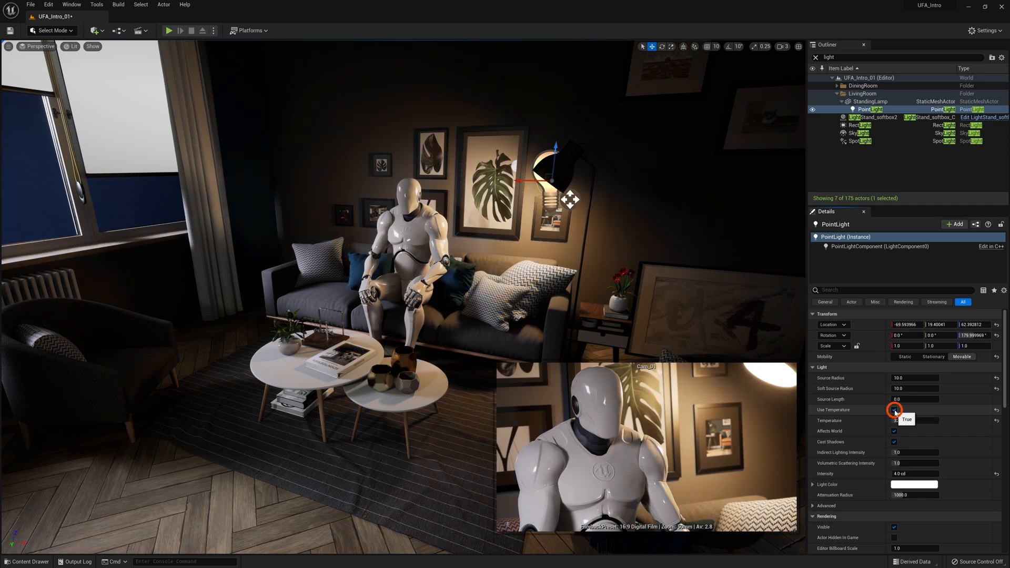
left_click(895, 410)
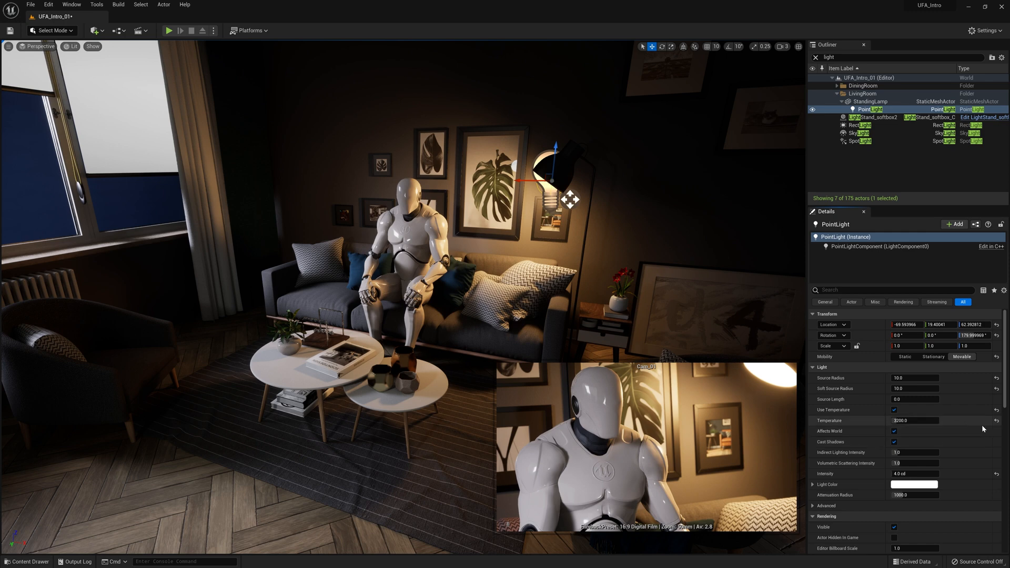
mouse_move(994, 427)
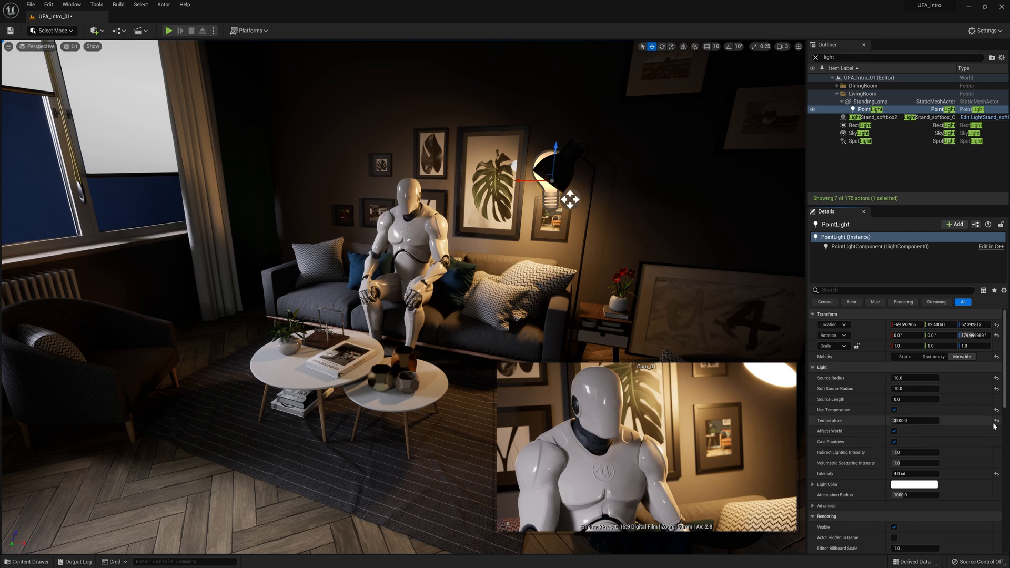
mouse_move(997, 420)
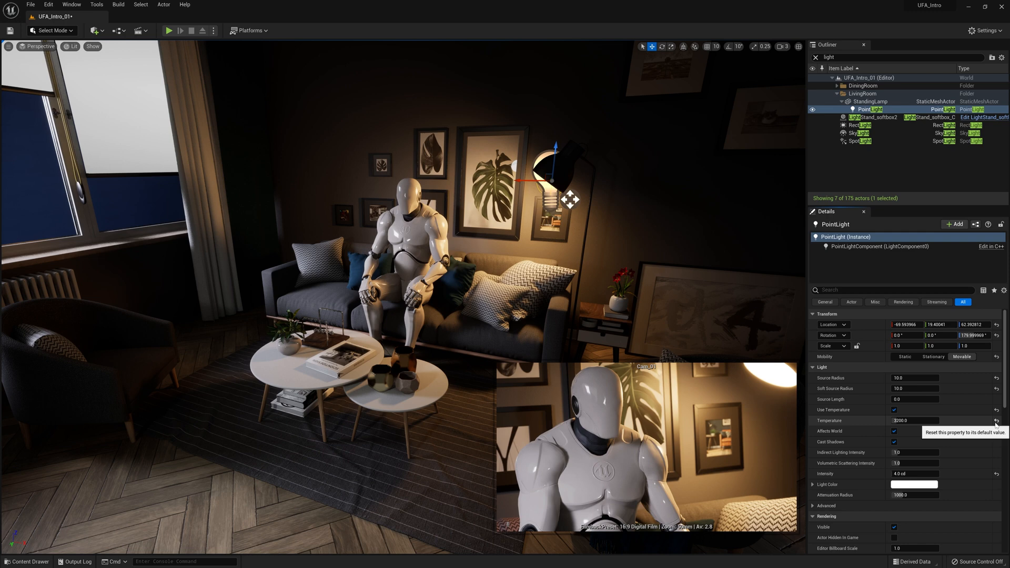
mouse_move(993, 425)
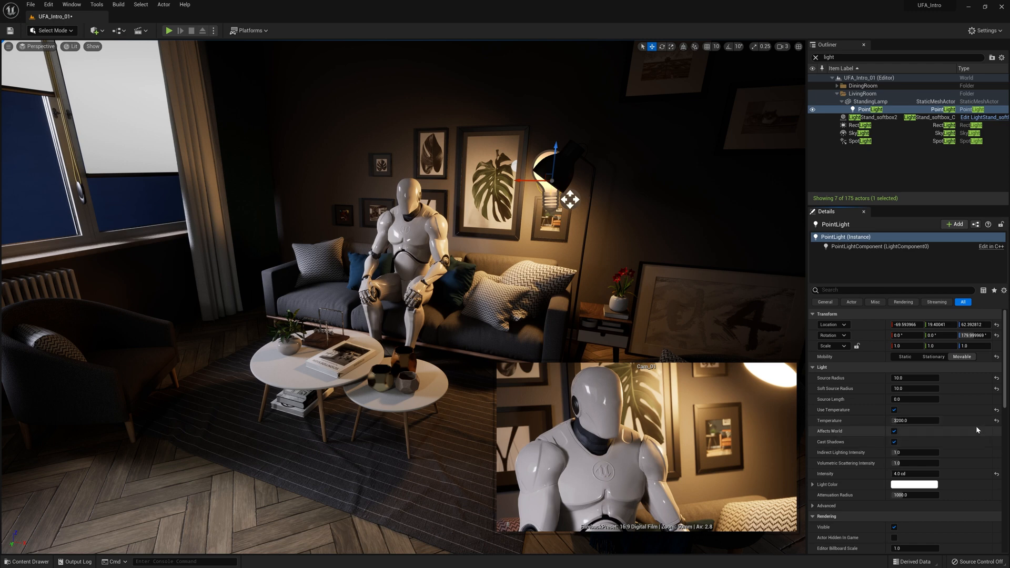
mouse_move(998, 411)
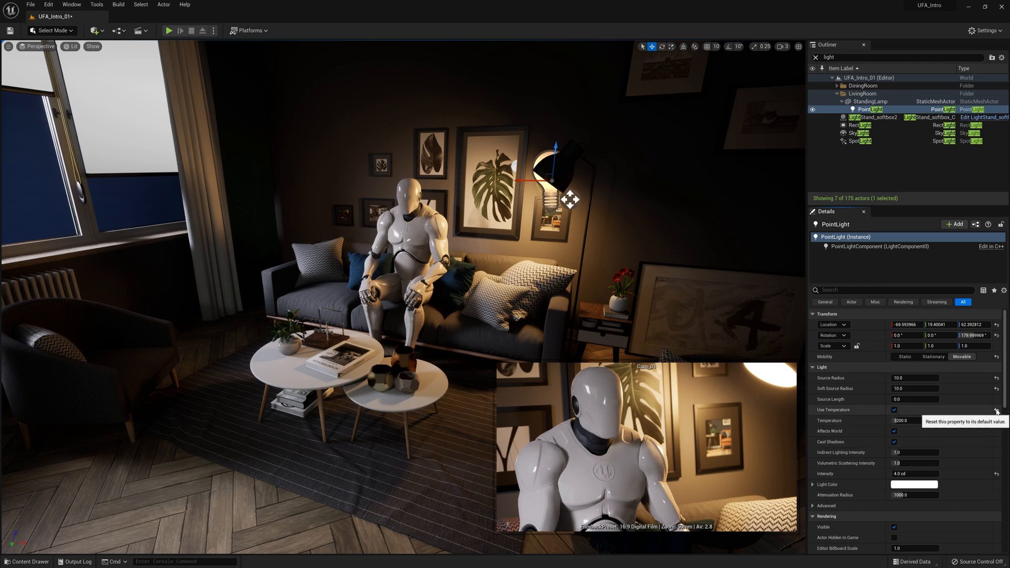
left_click(895, 410)
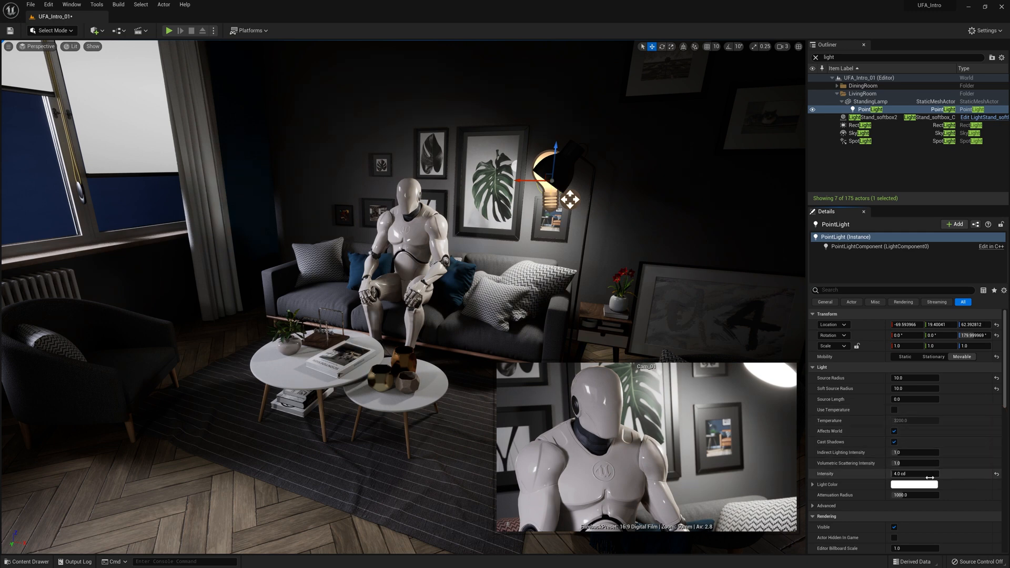
mouse_move(909, 487)
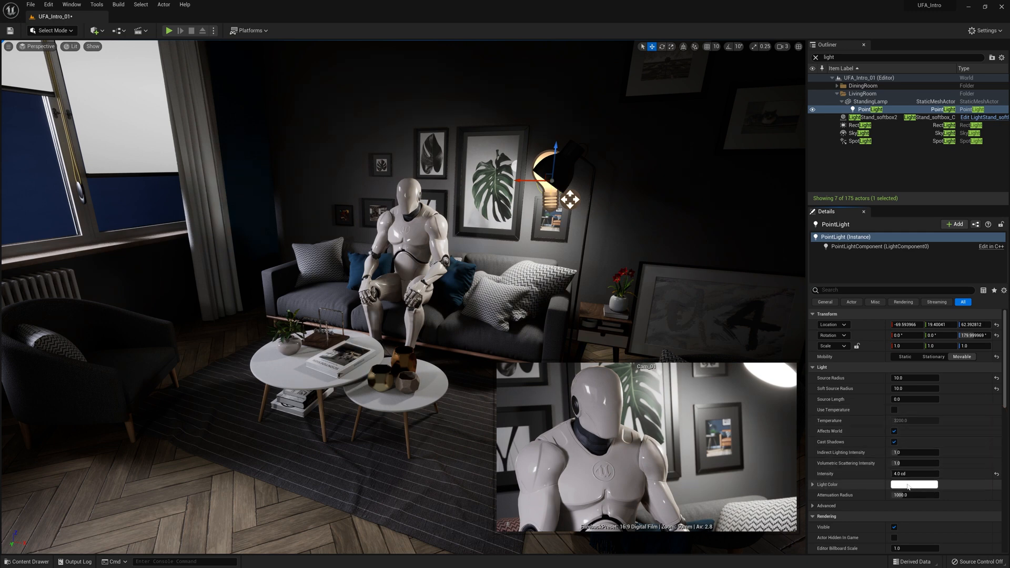
Set the lamp PointLight's Light Color to a warm orange hue
left_click(913, 484)
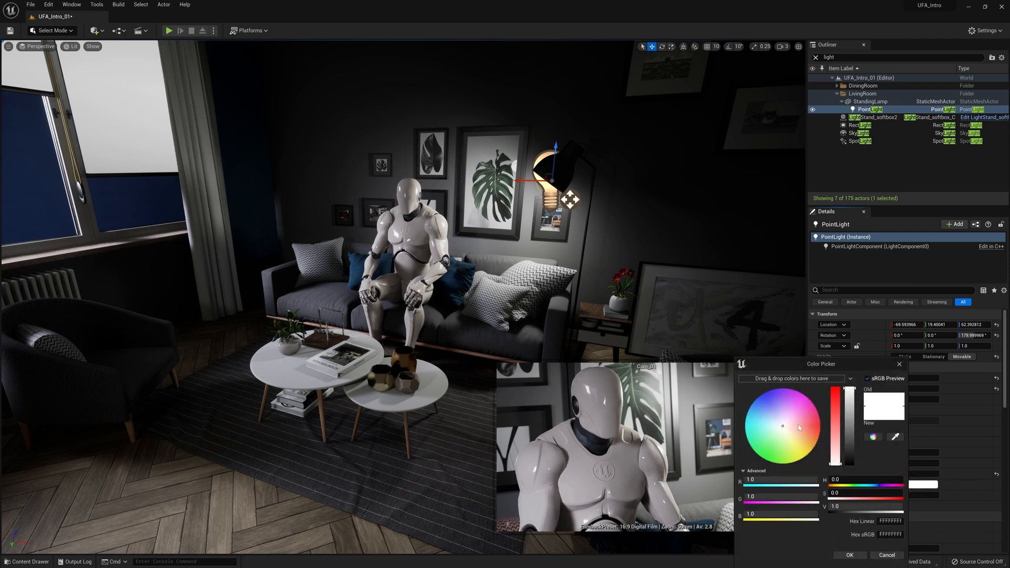
left_click(785, 429)
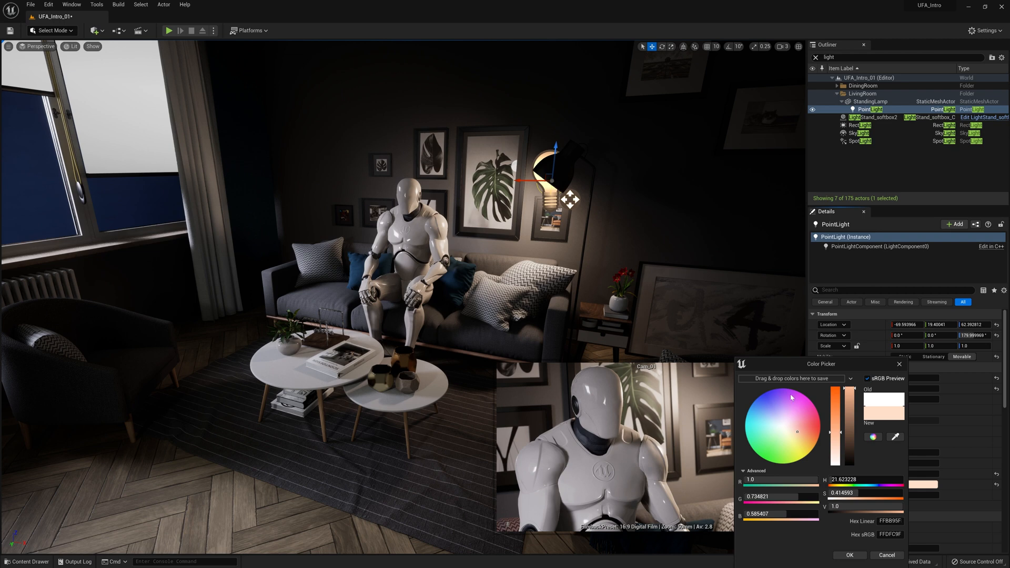
mouse_move(839, 444)
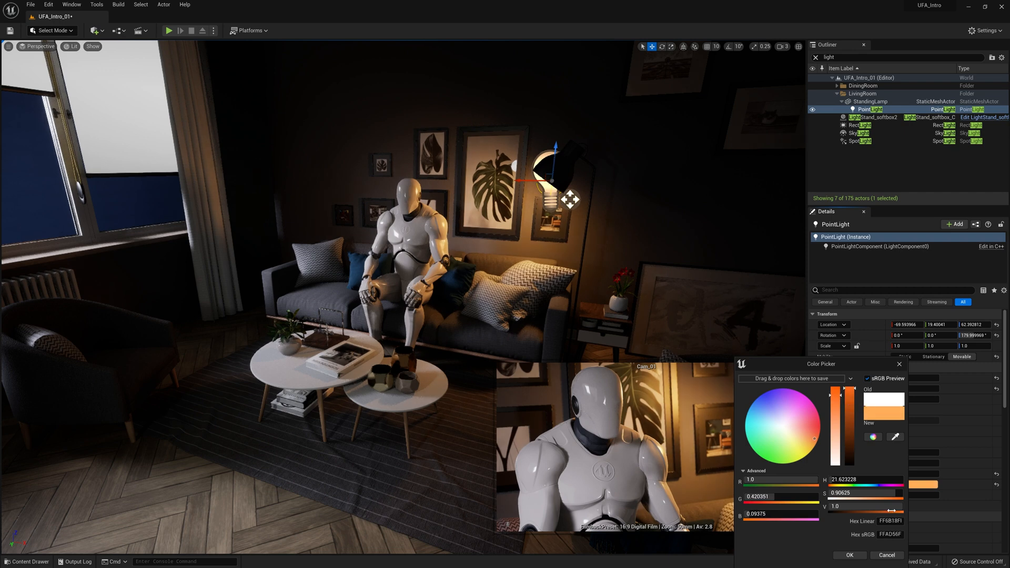
left_click(849, 554)
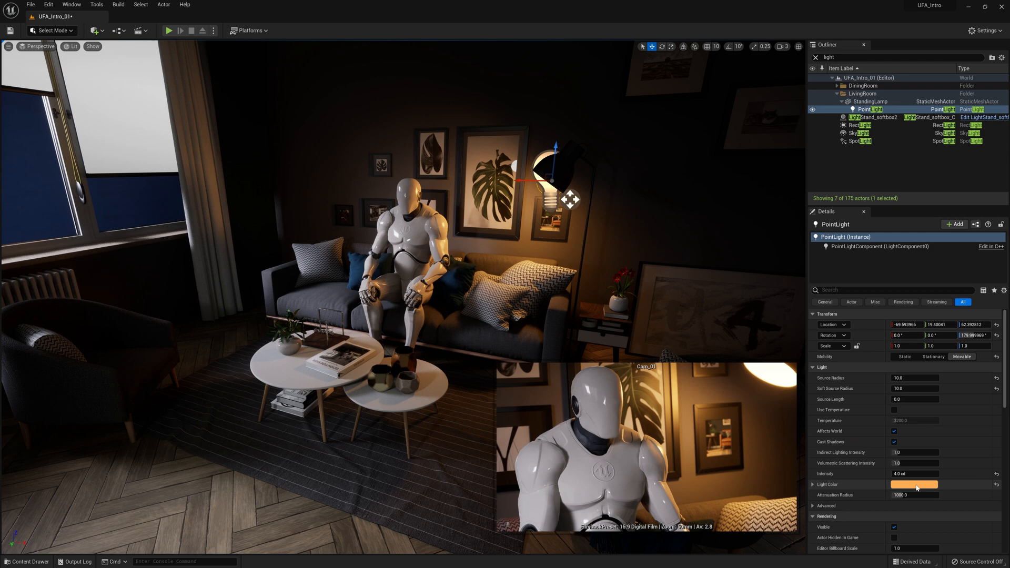
mouse_move(993, 494)
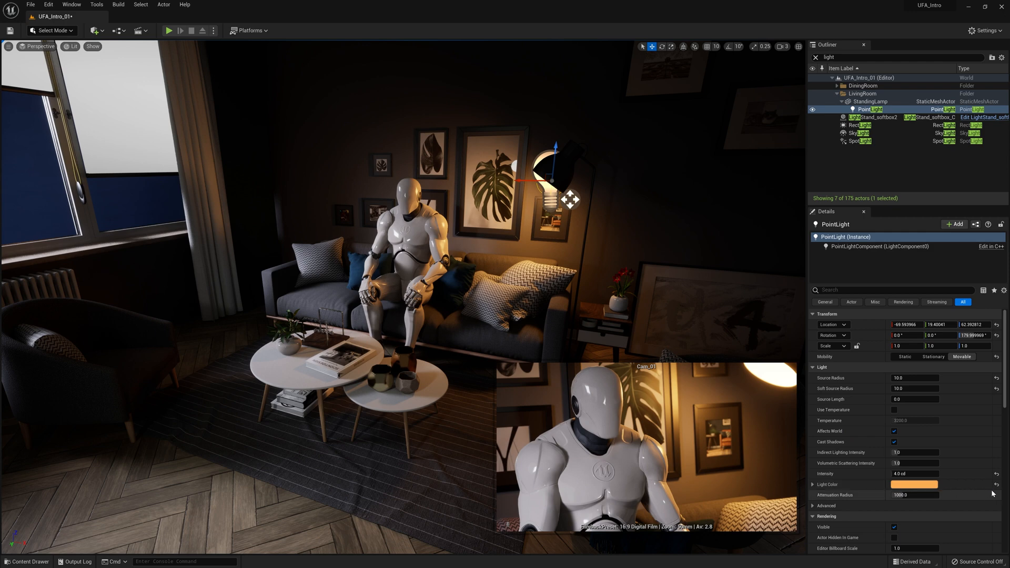
mouse_move(997, 484)
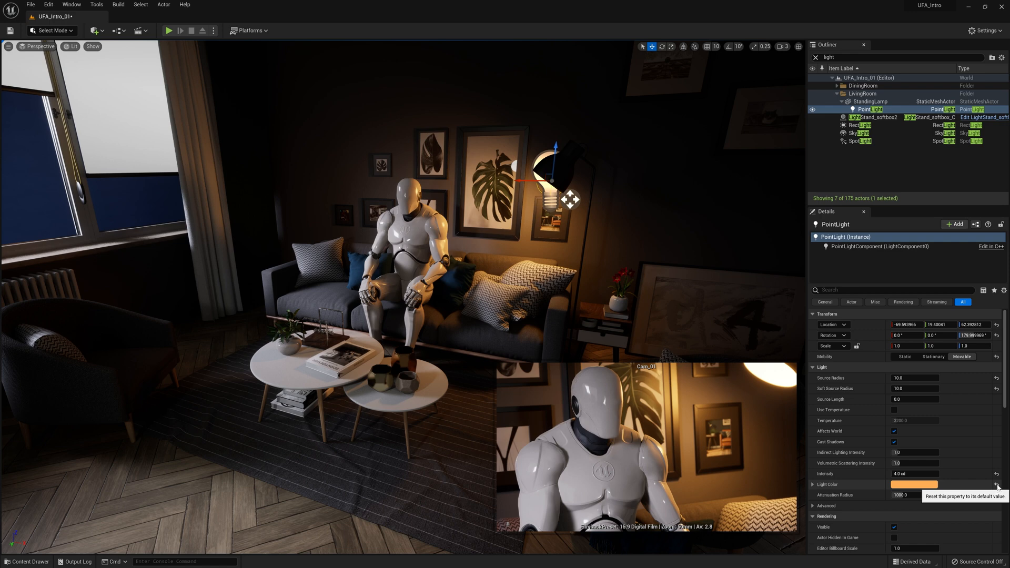
Reset the lamp PointLight's colour to white, with Use Temperature left off
left_click(997, 484)
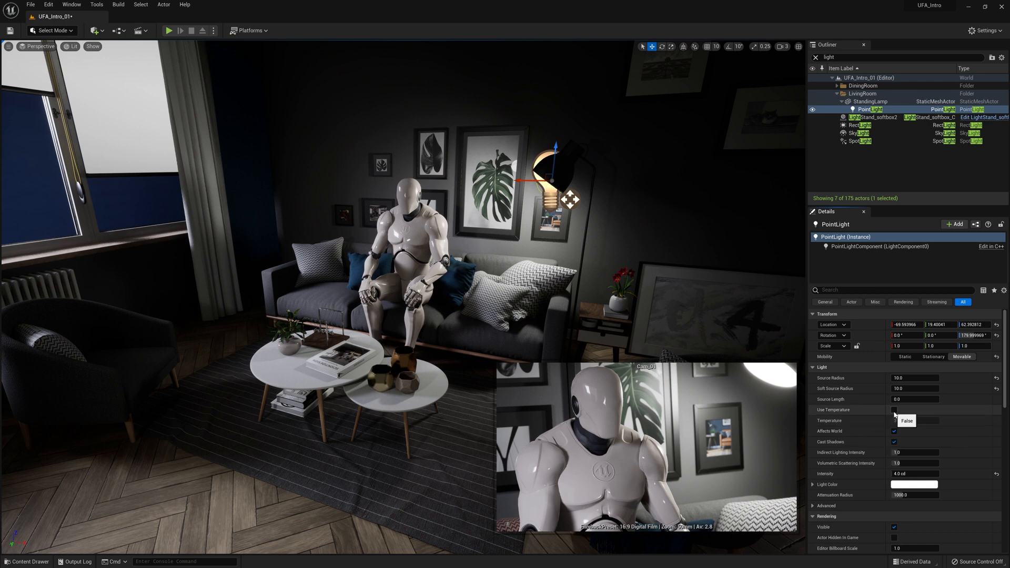
left_click(894, 410)
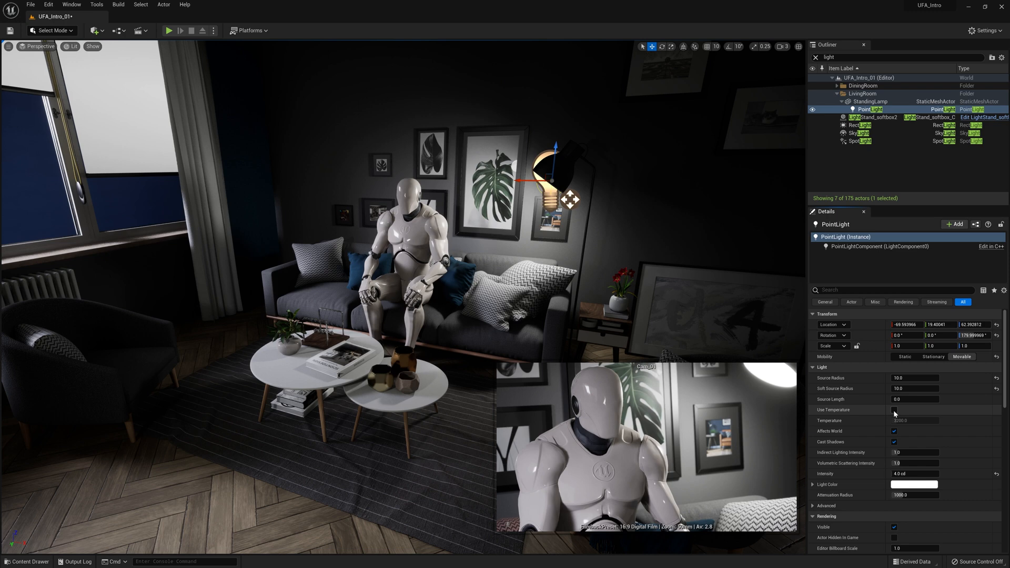
left_click(895, 410)
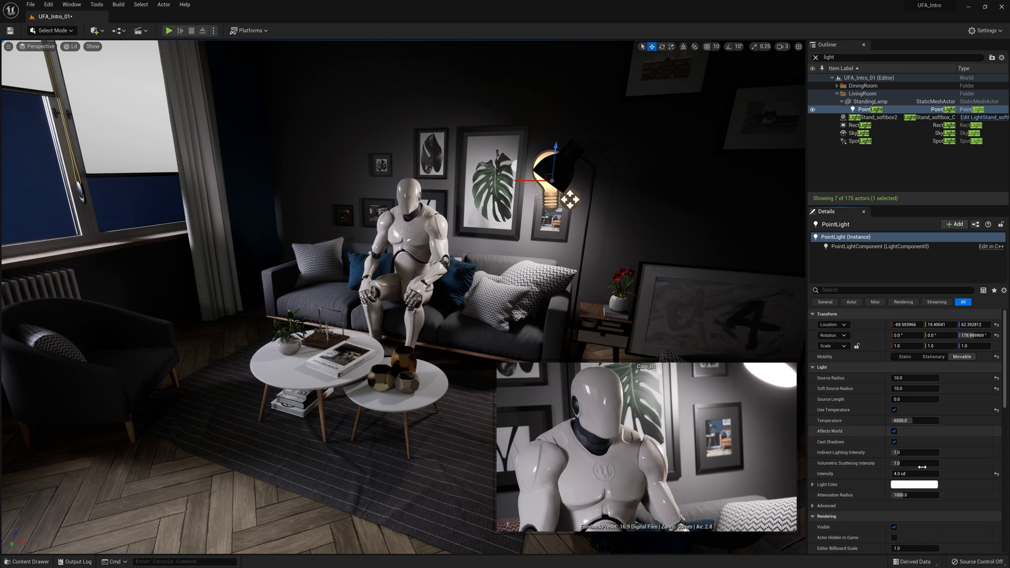
left_click(894, 410)
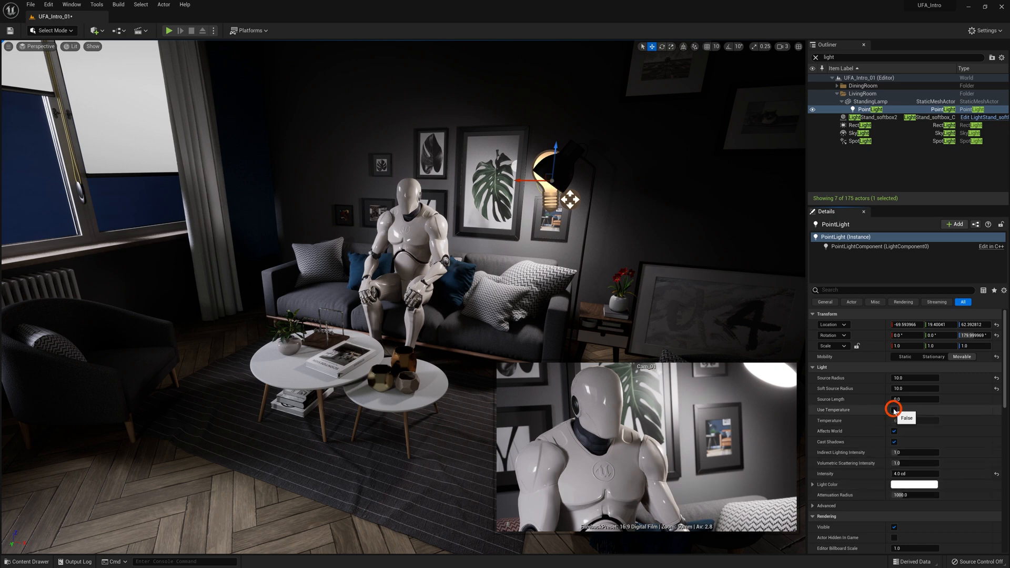
Enable Use Temperature and try values like 8000 before settling on 3200 K
left_click(895, 410)
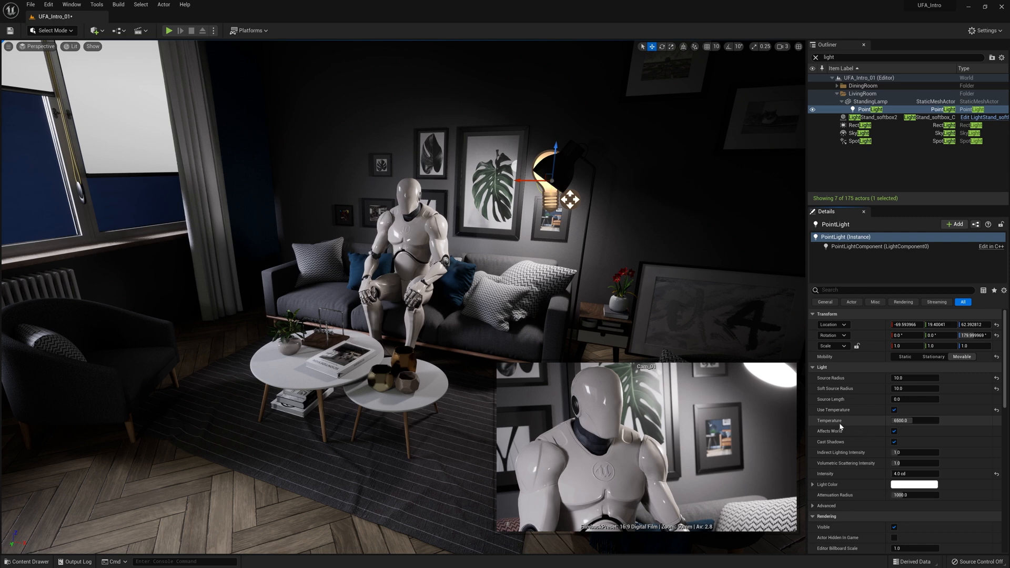
mouse_move(839, 421)
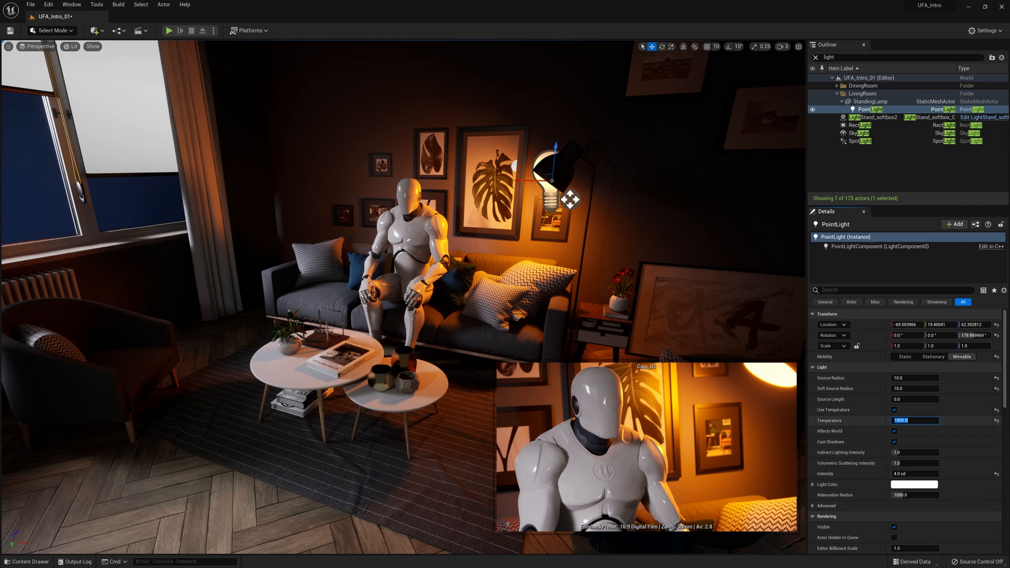
type("8000")
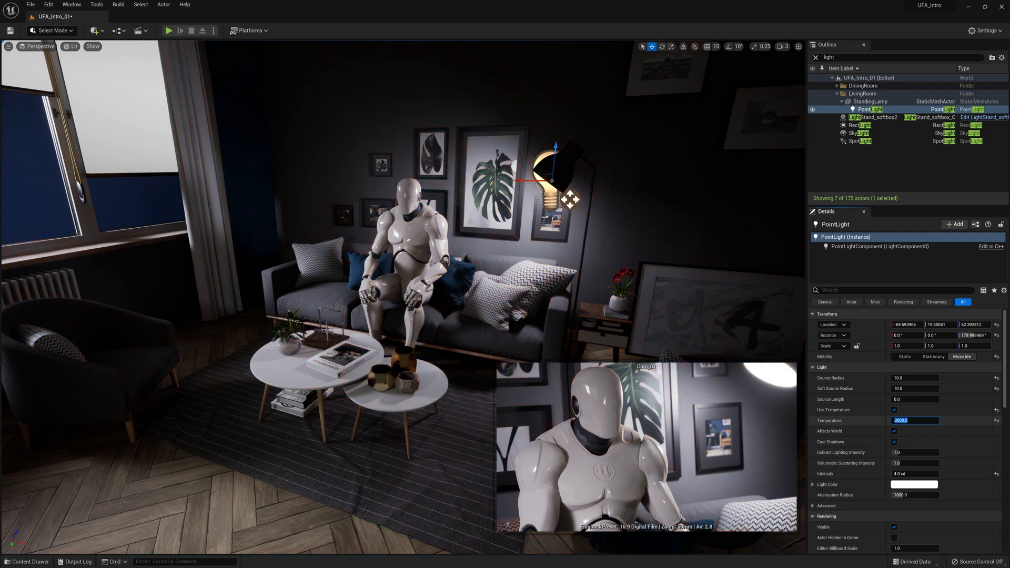
mouse_move(997, 421)
type("12000")
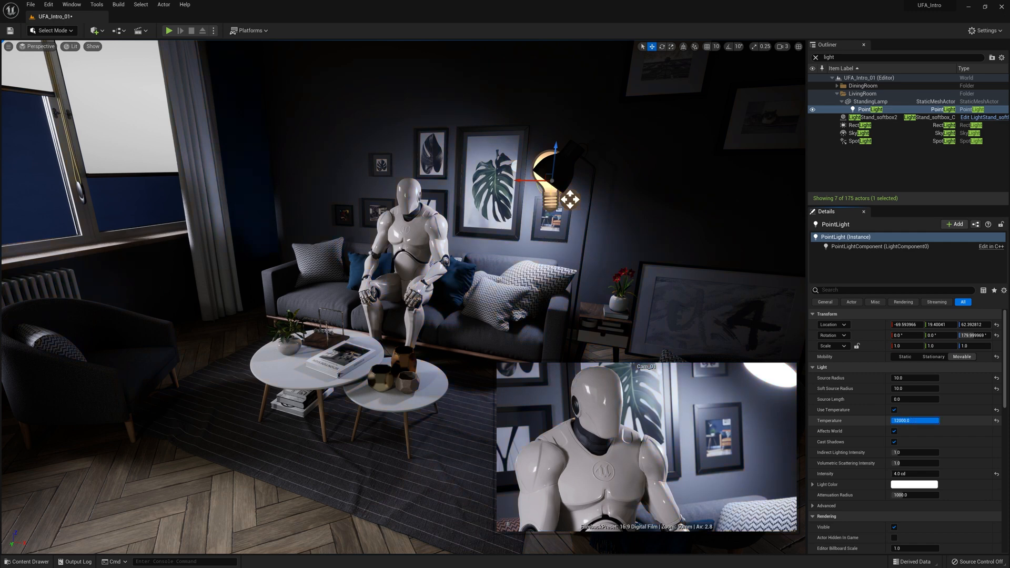
left_click(922, 420)
type("3200")
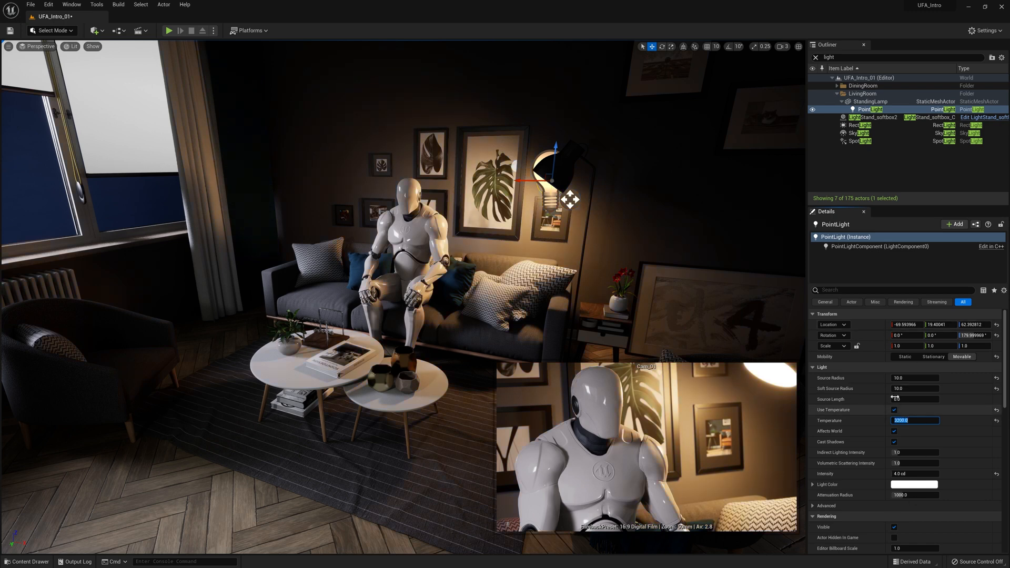
left_click(913, 399)
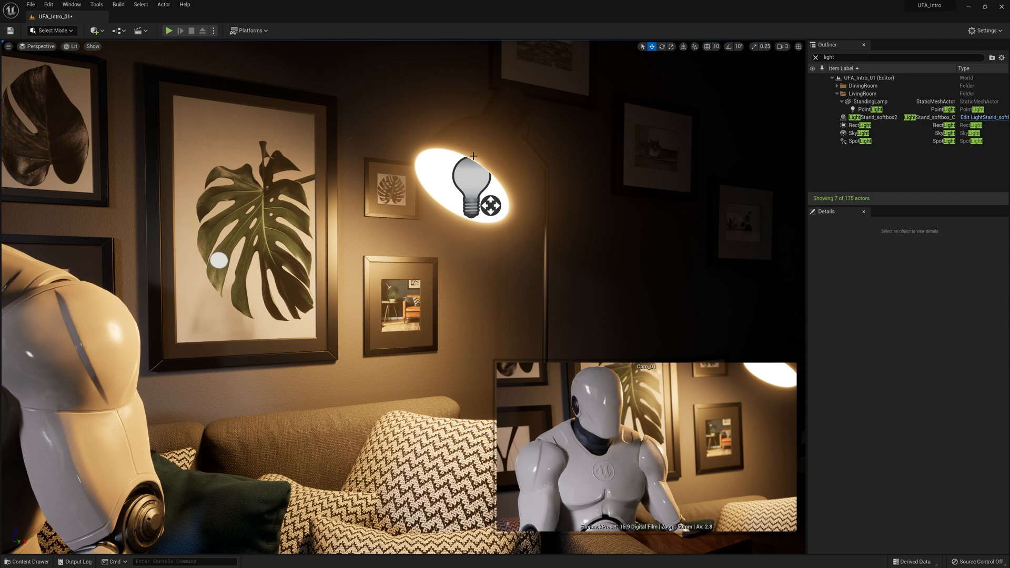
mouse_move(537, 227)
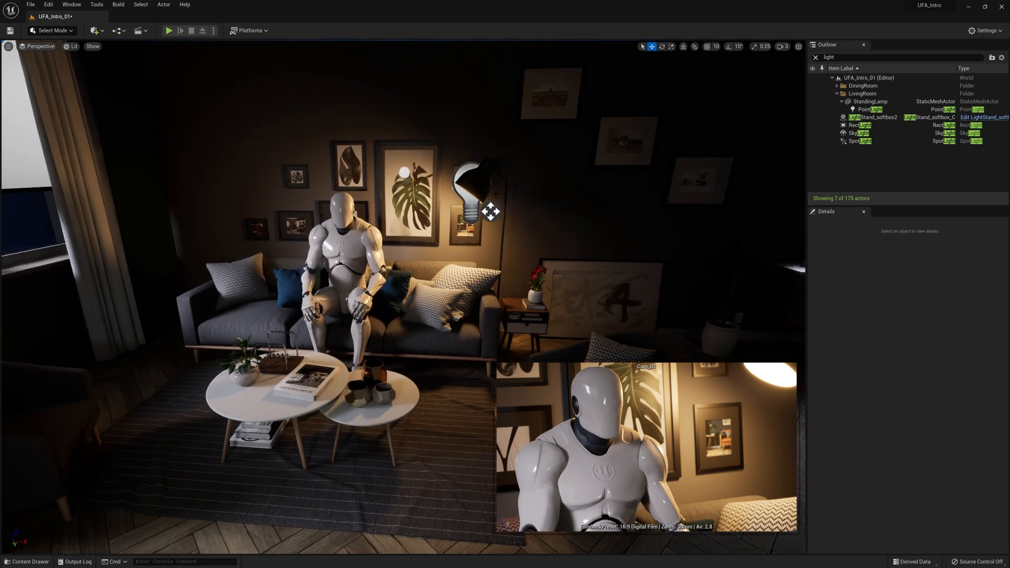
Reselect the lamp PointLight to confirm 3200 K and 4 cd, then deselect it
left_click(870, 109)
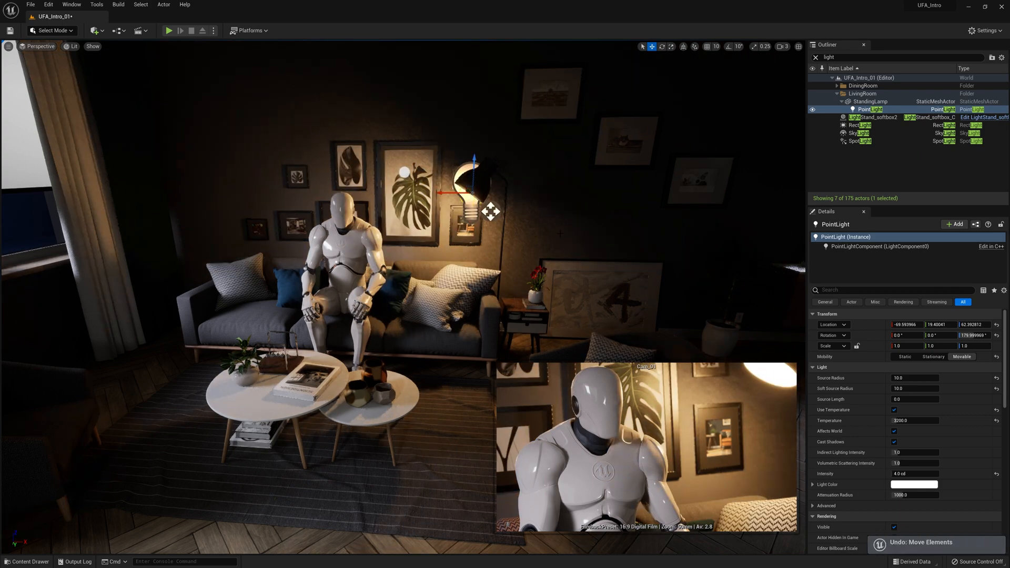
left_click(546, 244)
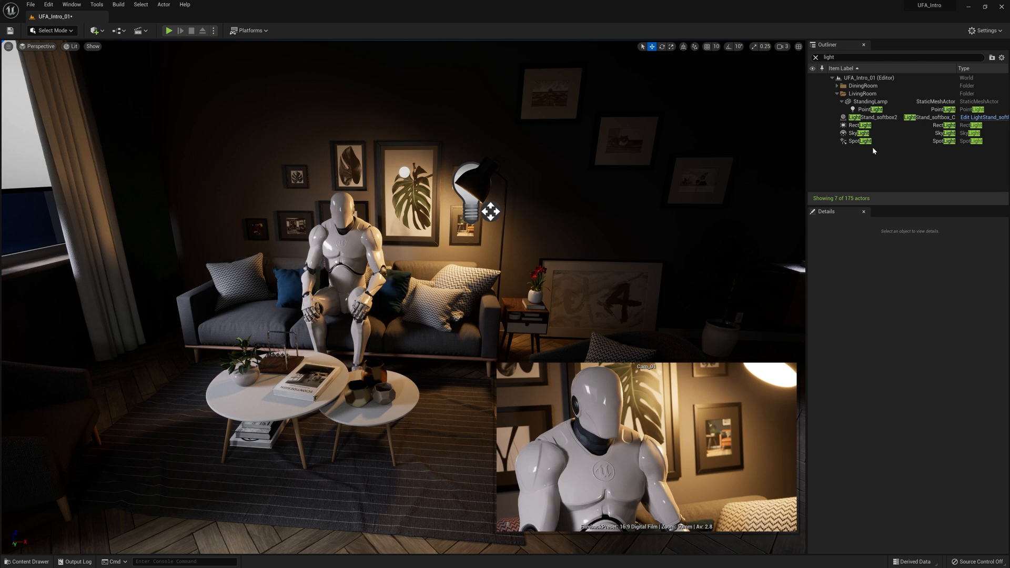
mouse_move(861, 125)
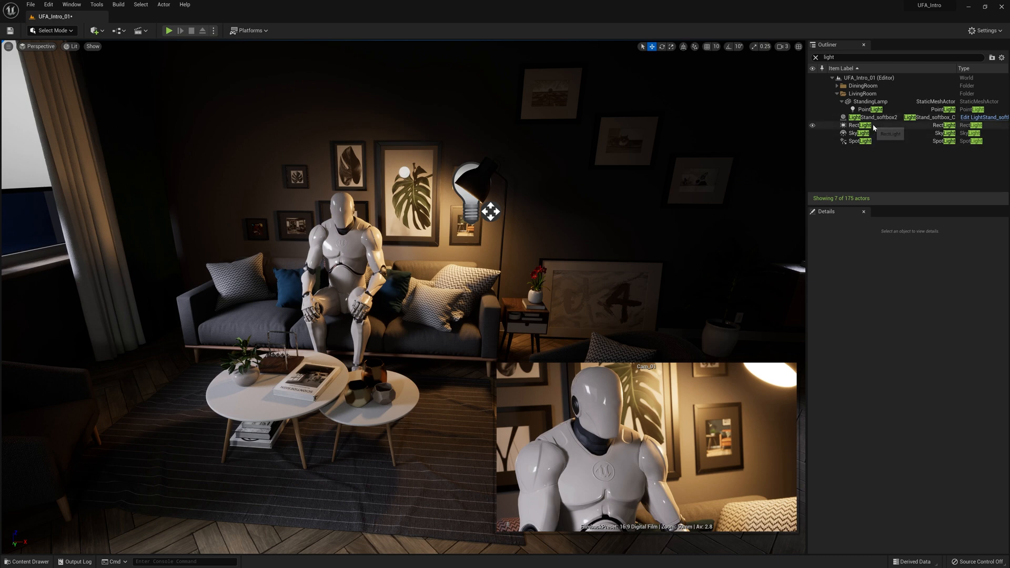
Select the RectLight outside the windows to show its 8000 K, 100 cd settings
left_click(860, 125)
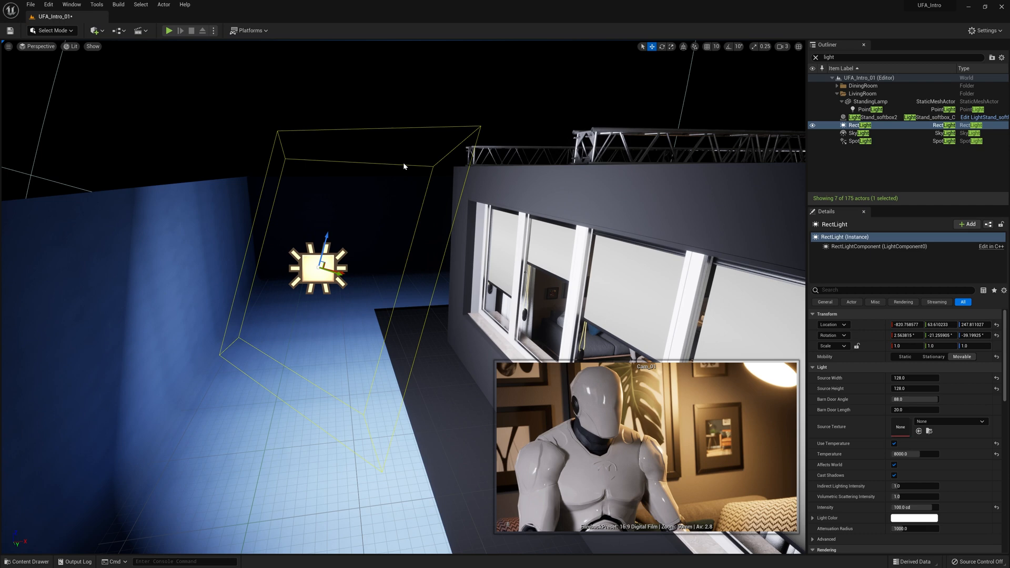
mouse_move(225, 325)
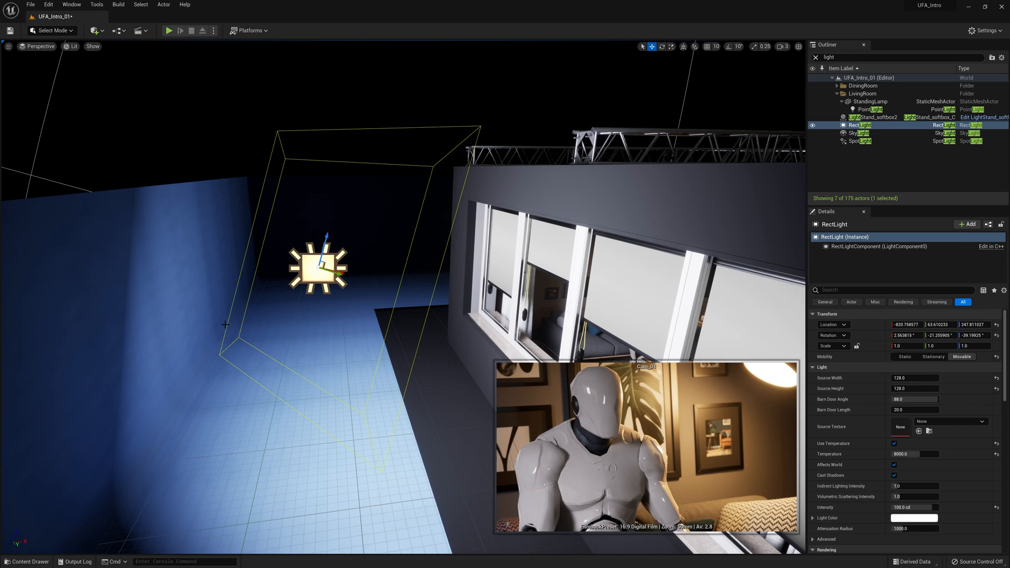
mouse_move(328, 324)
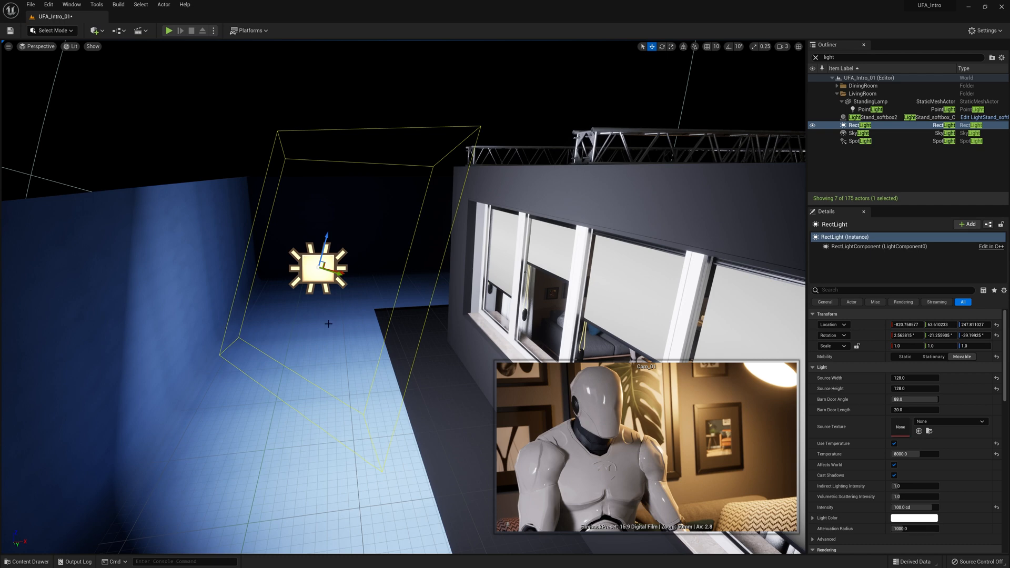
mouse_move(865, 332)
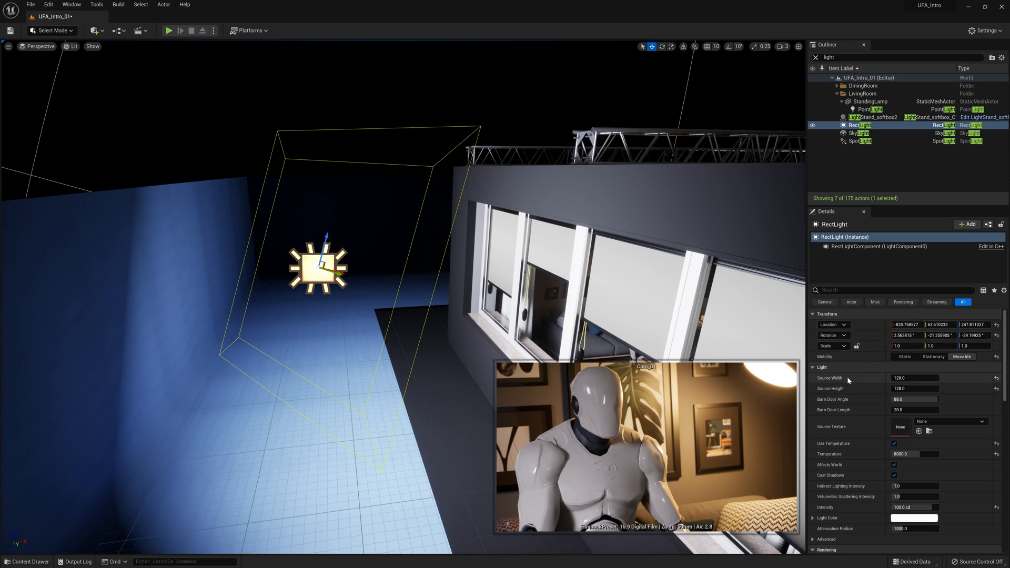
scroll("down", 3)
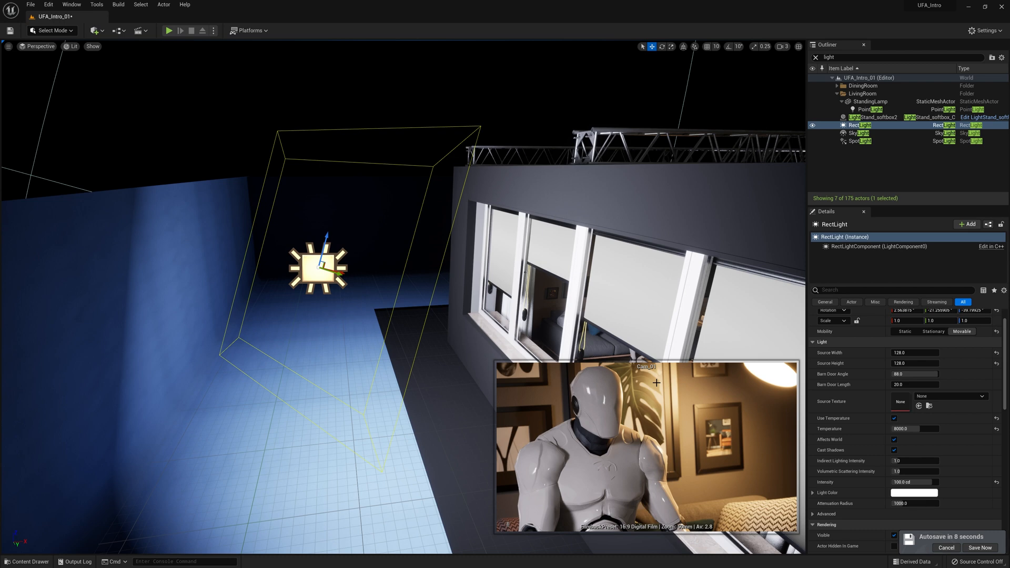
mouse_move(996, 493)
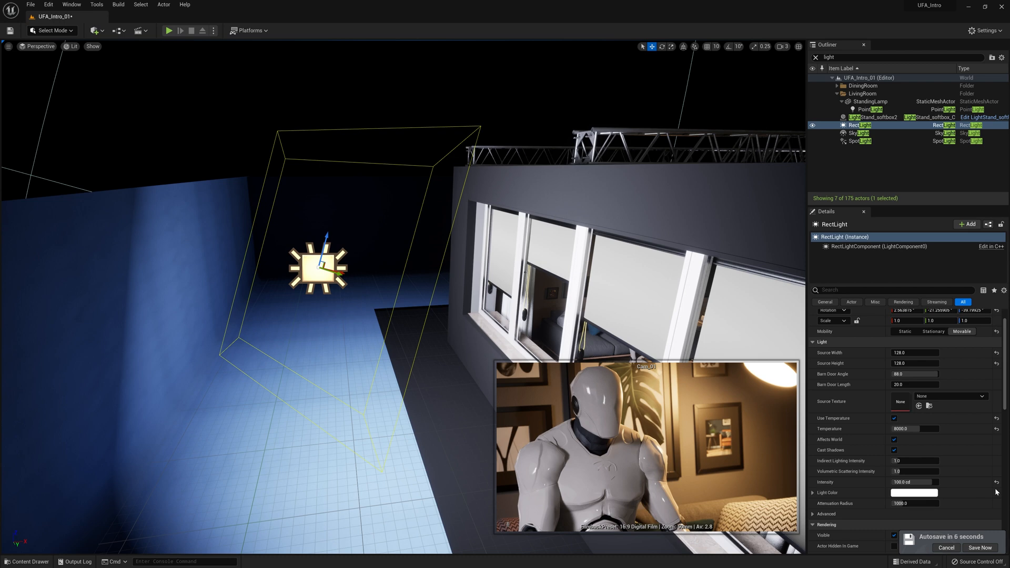
left_click(980, 547)
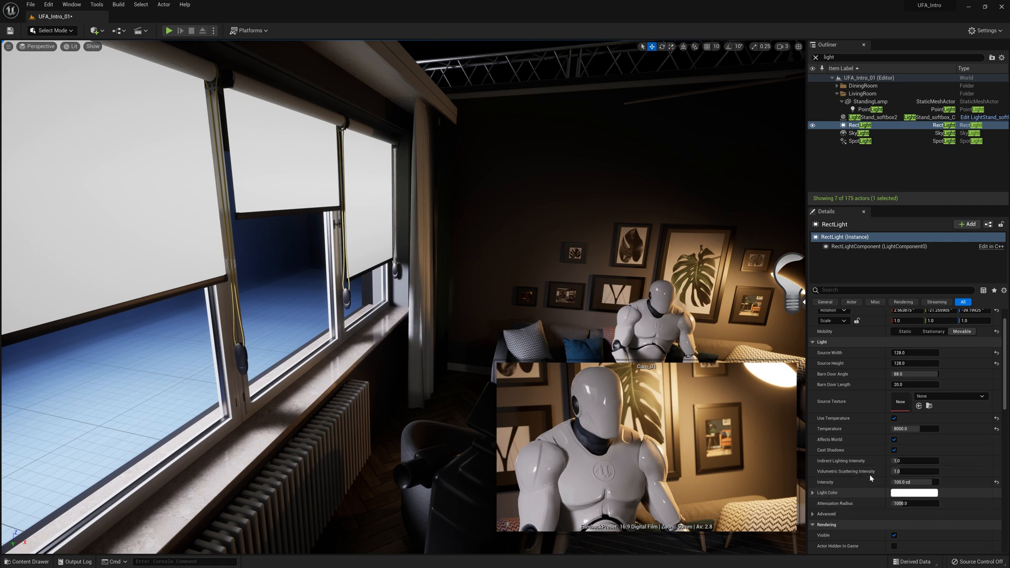
mouse_move(856, 493)
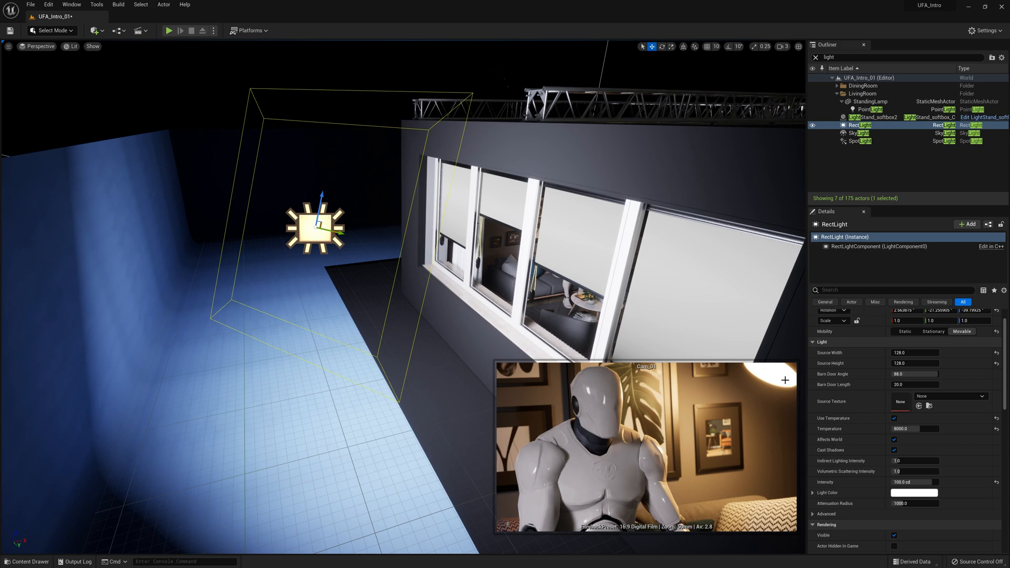
mouse_move(415, 282)
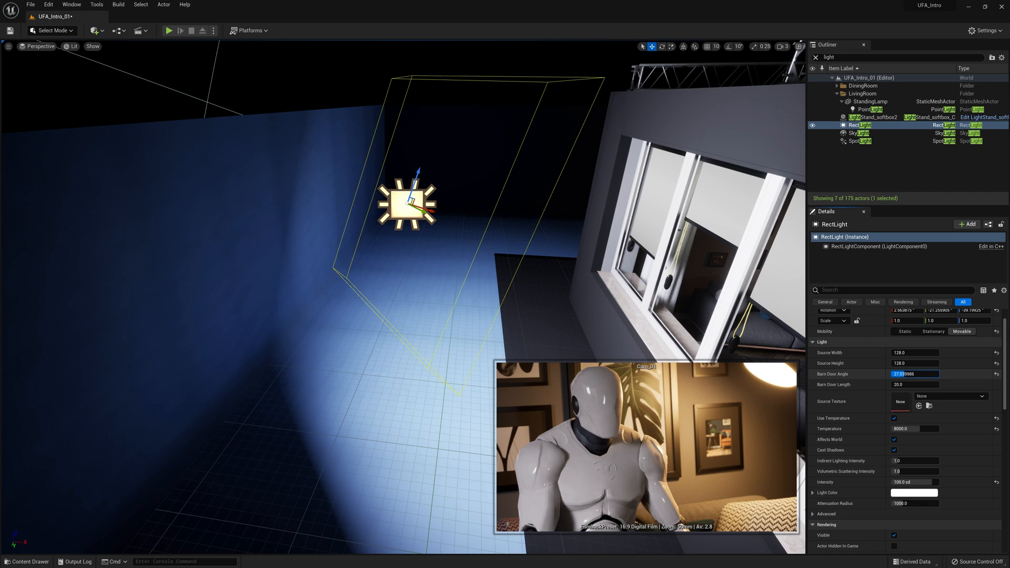
Enter 3.999983 in a rect light barn door field
type("3.999983")
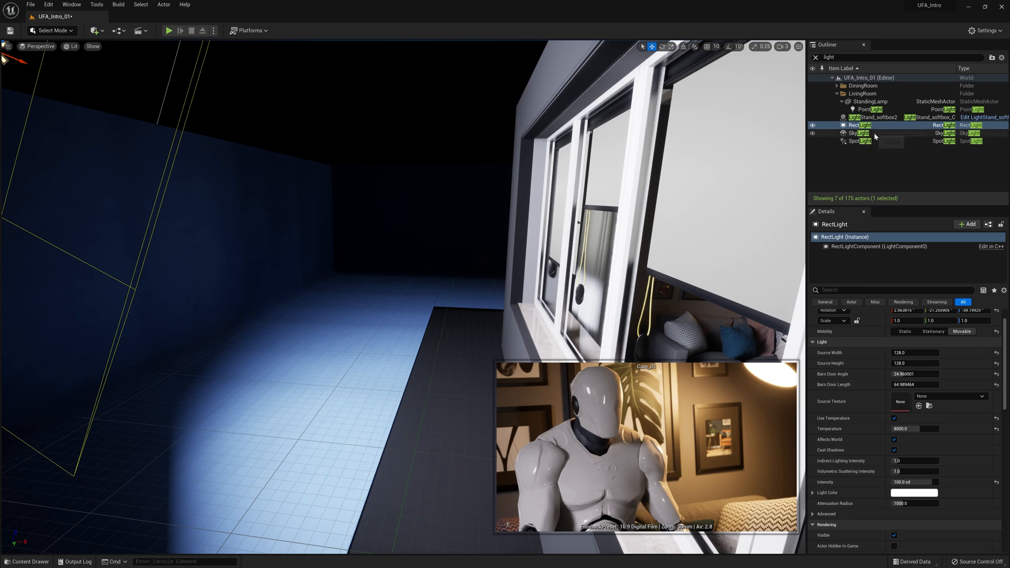
Select the SpotLight by the window in the Outliner
left_click(861, 141)
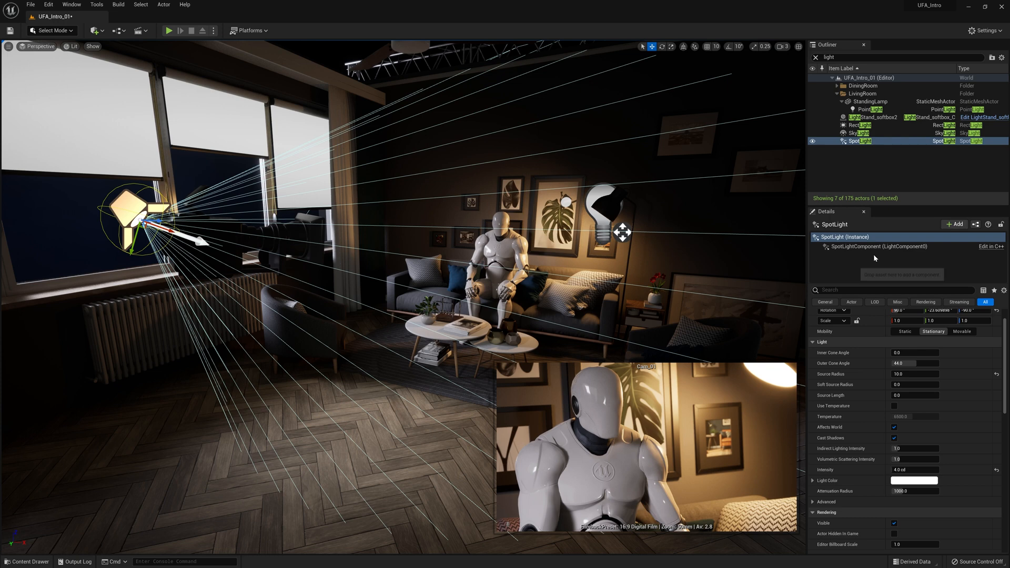
mouse_move(856, 350)
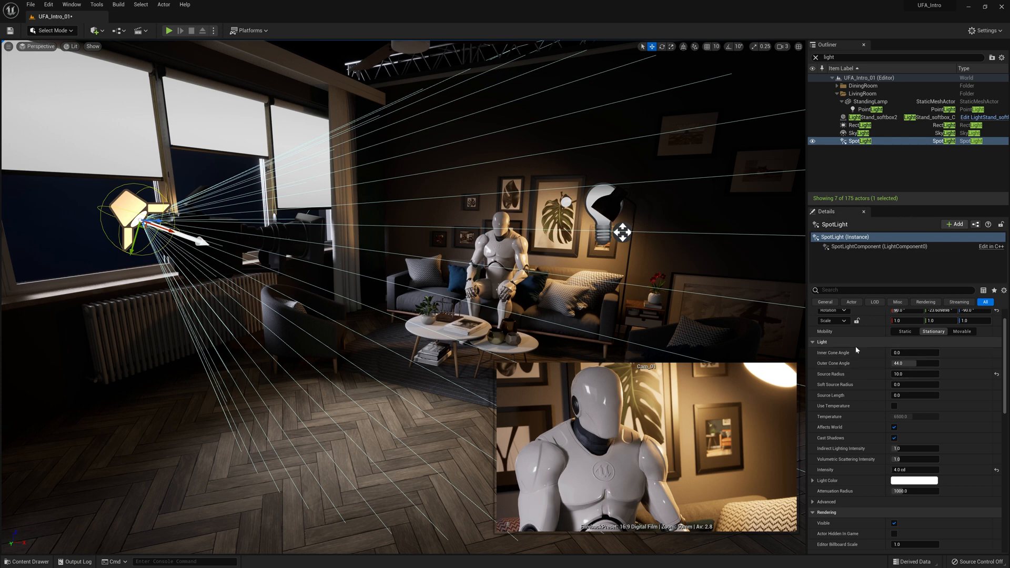
mouse_move(824, 506)
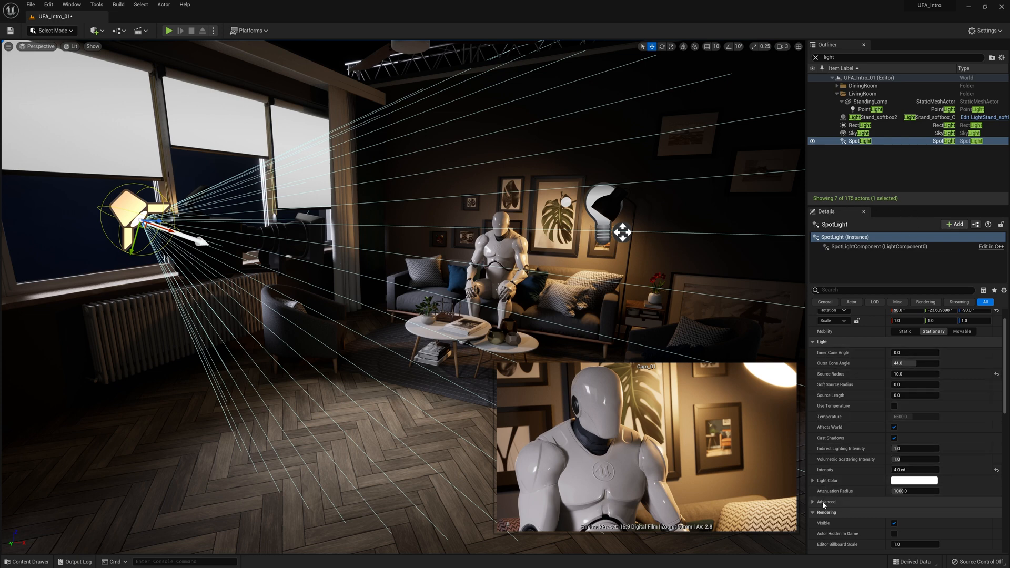
mouse_move(840, 491)
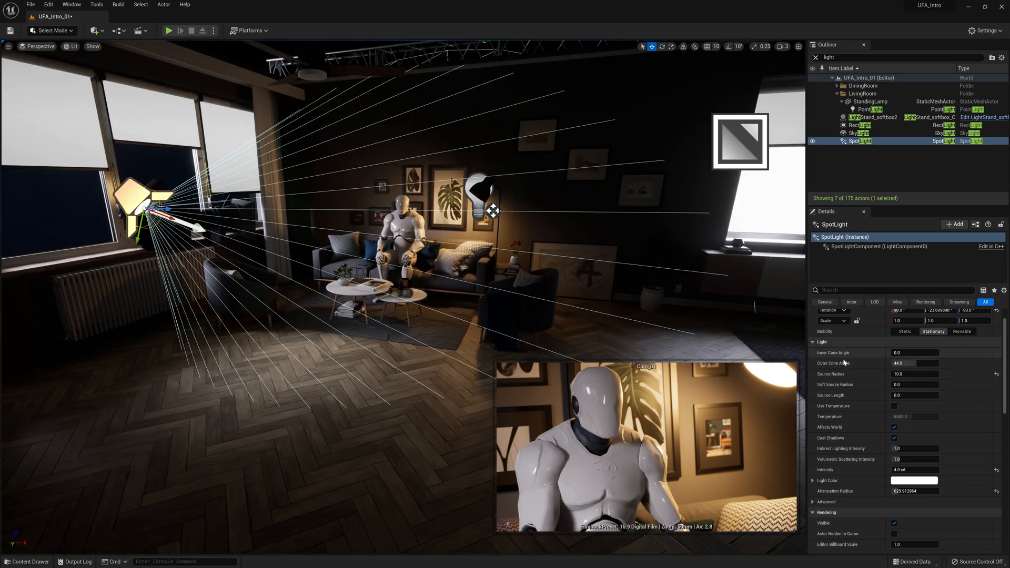
mouse_move(914, 363)
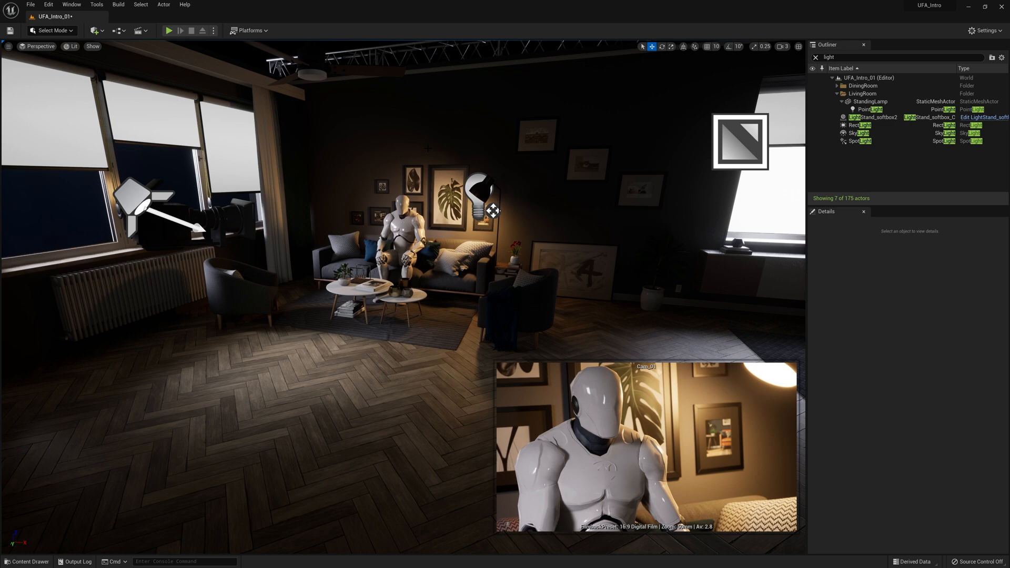
mouse_move(861, 133)
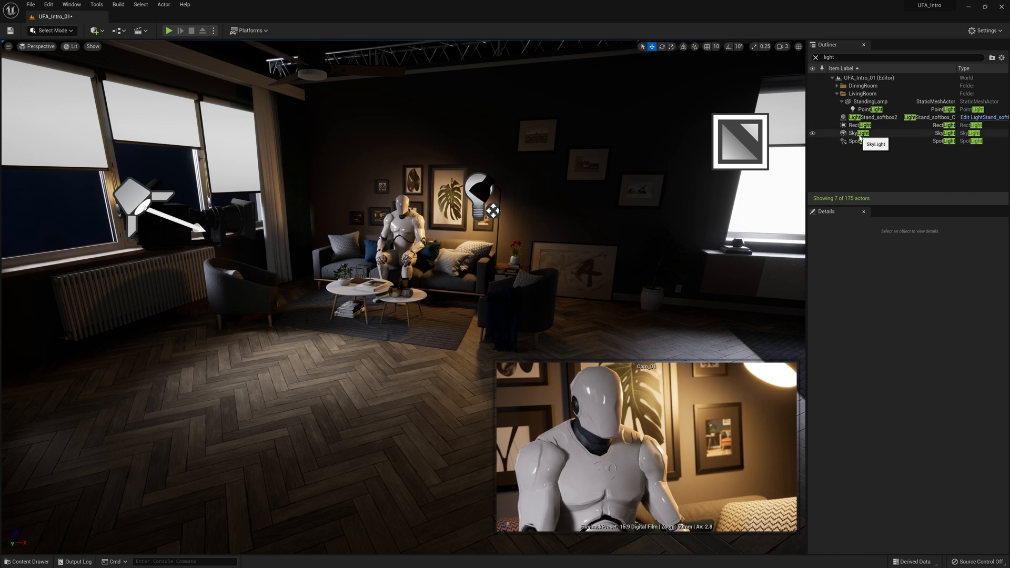
Select the SkyLight in the Outliner
left_click(859, 133)
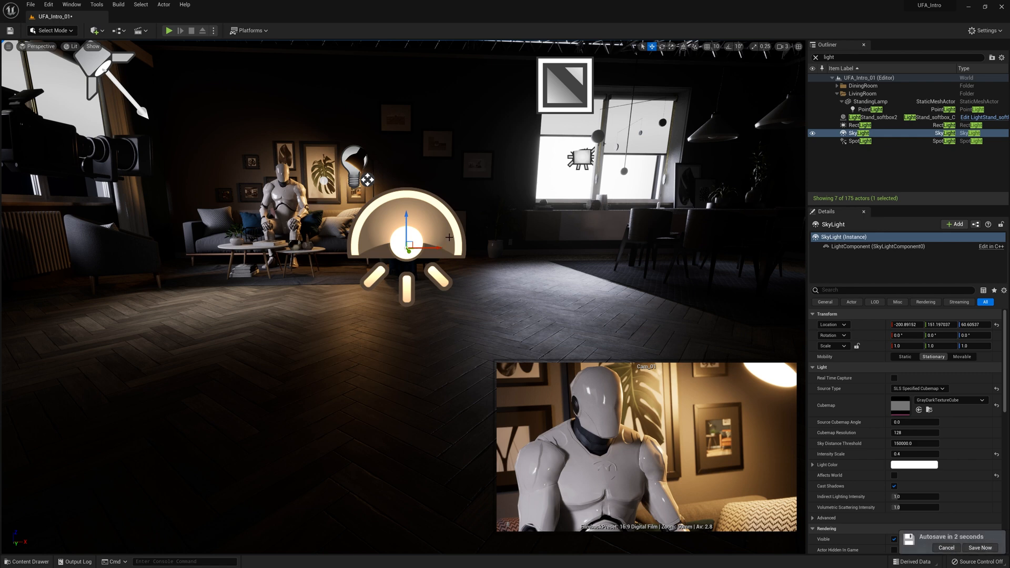
Set the sky light intensity scale to 5.0 and open its Light Color picker
left_click(981, 548)
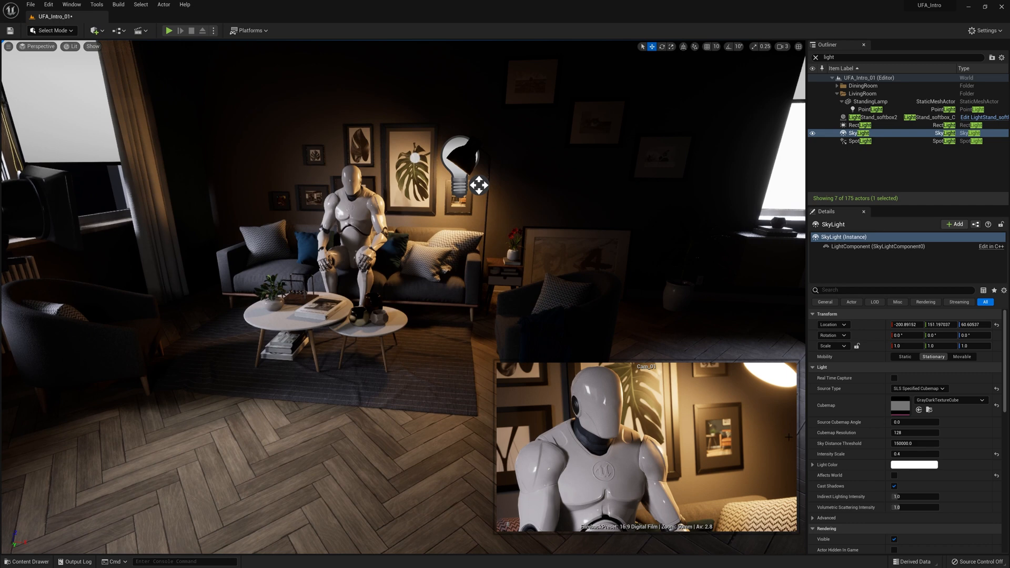
mouse_move(831, 454)
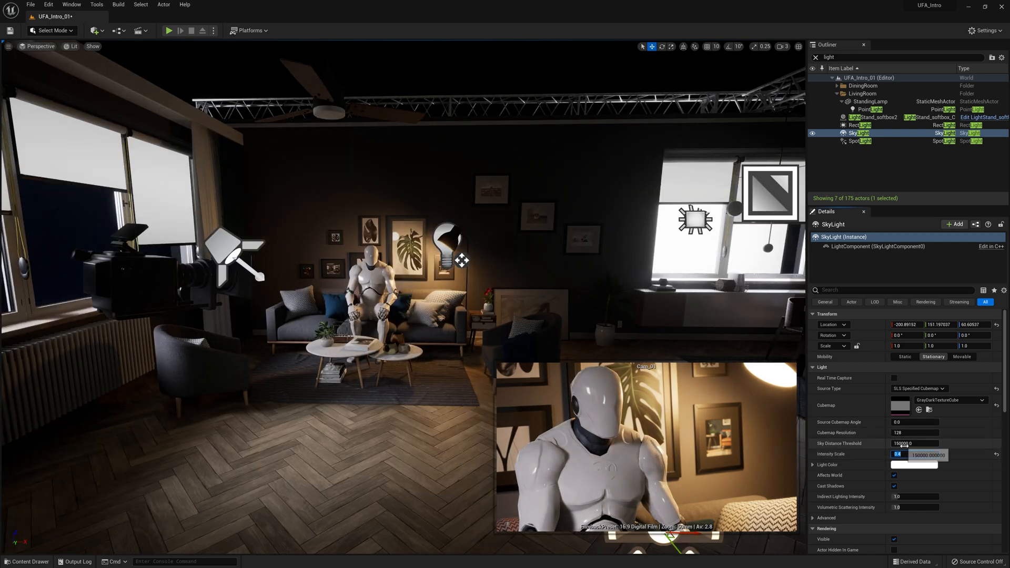
left_click(915, 453)
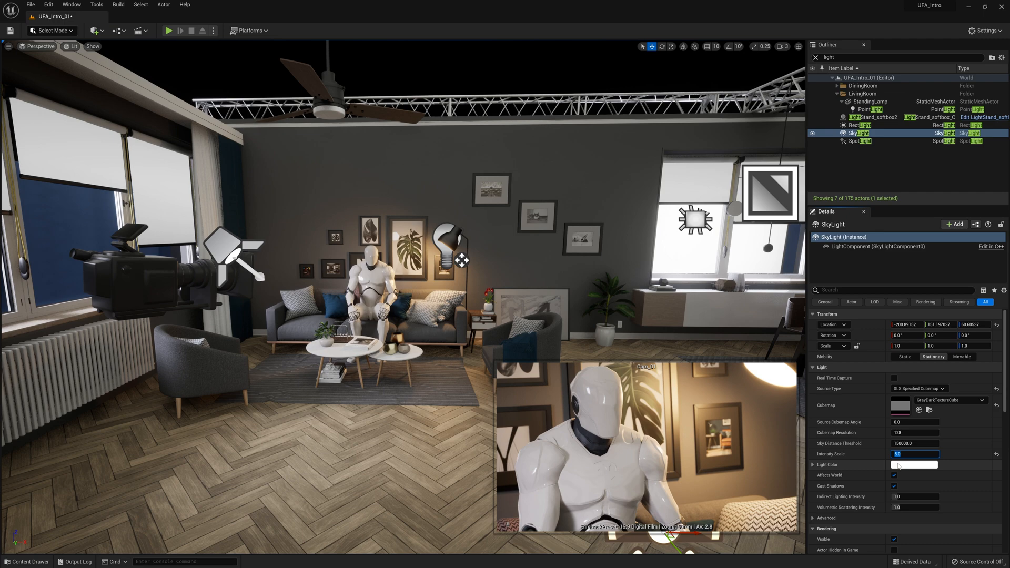
left_click(914, 464)
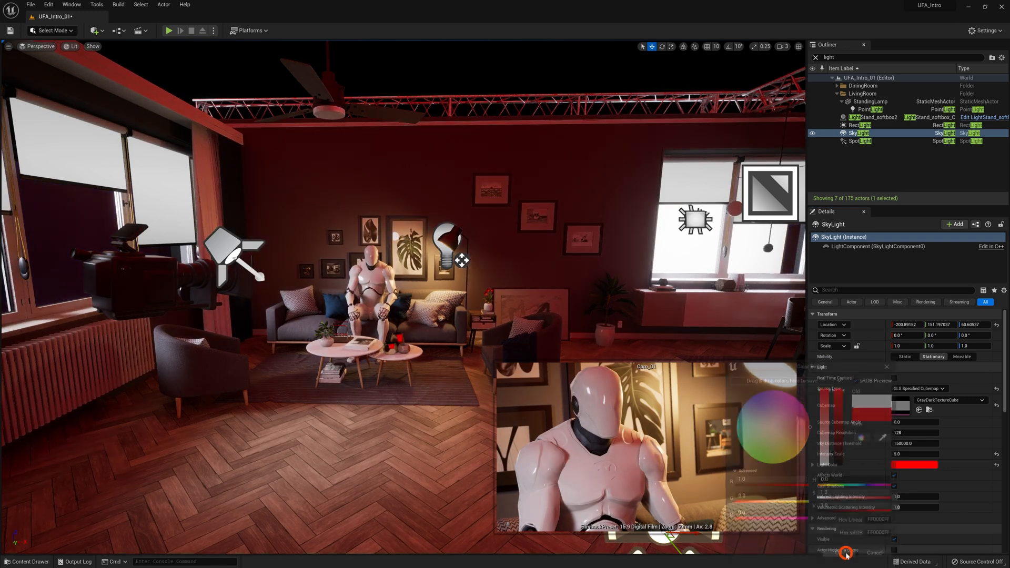
left_click(848, 553)
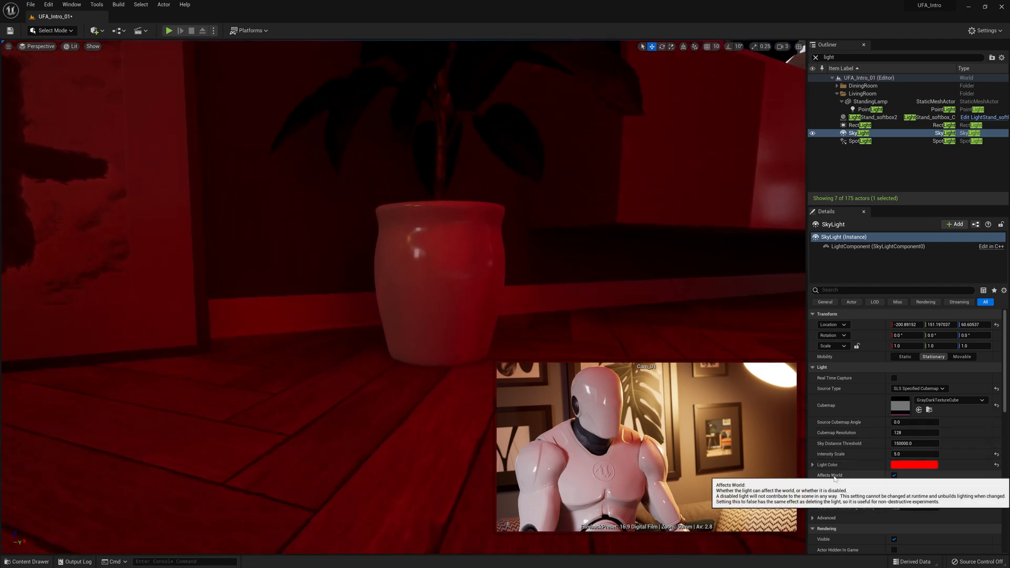
mouse_move(911, 488)
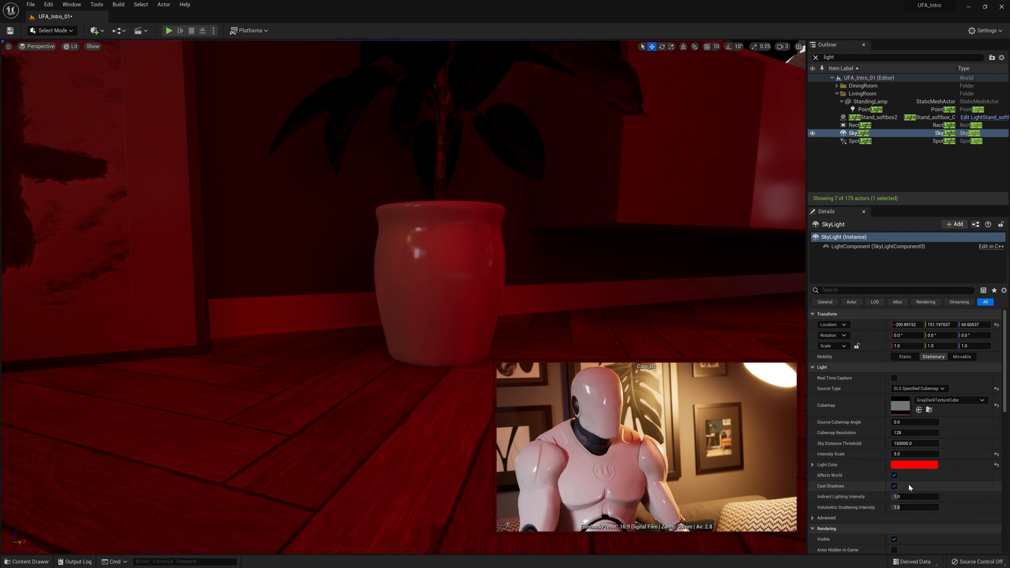
mouse_move(894, 486)
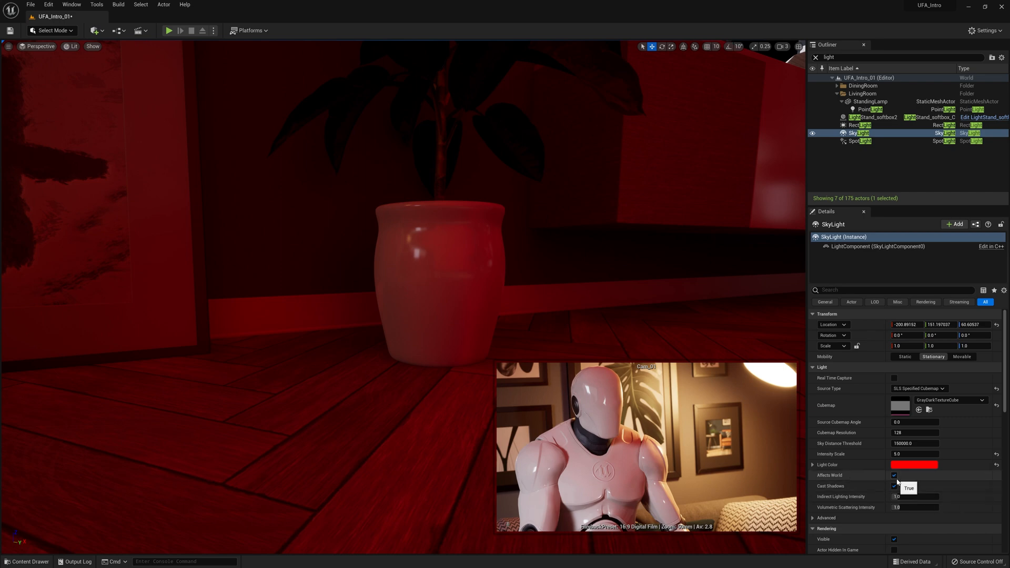
Toggle the sky light's Affects World off and on, then edit its intensity scale
left_click(895, 476)
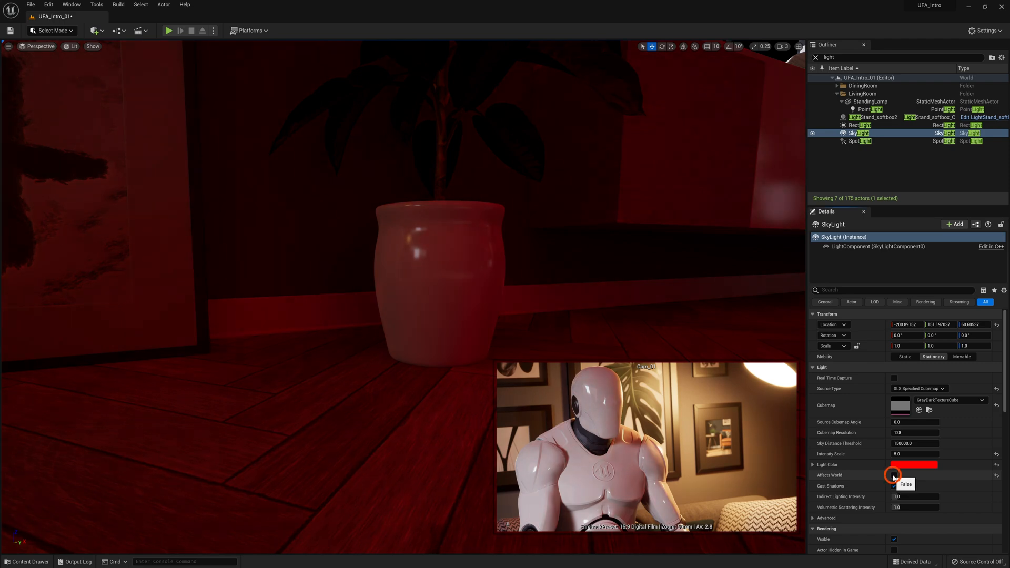
left_click(895, 476)
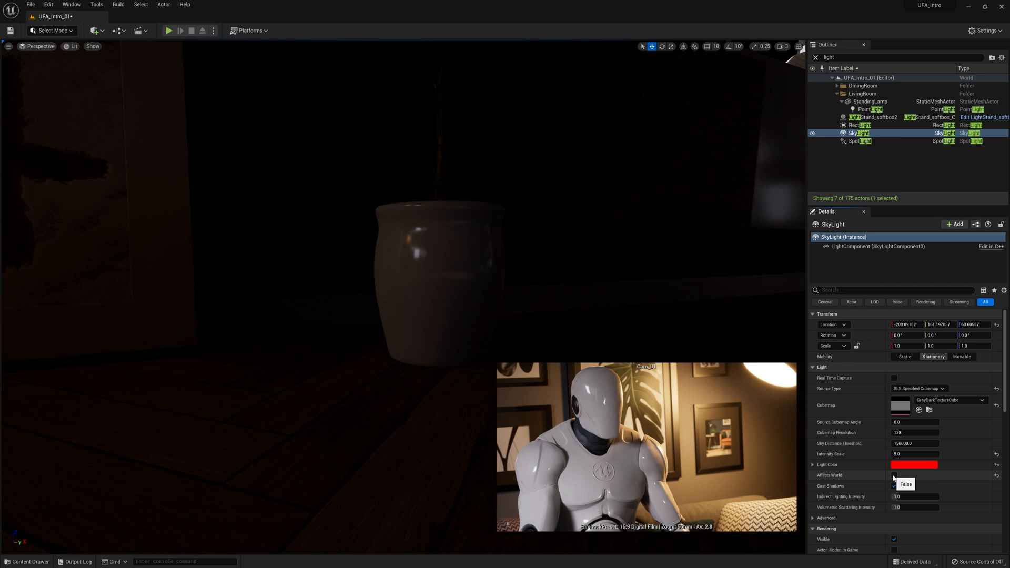
left_click(894, 476)
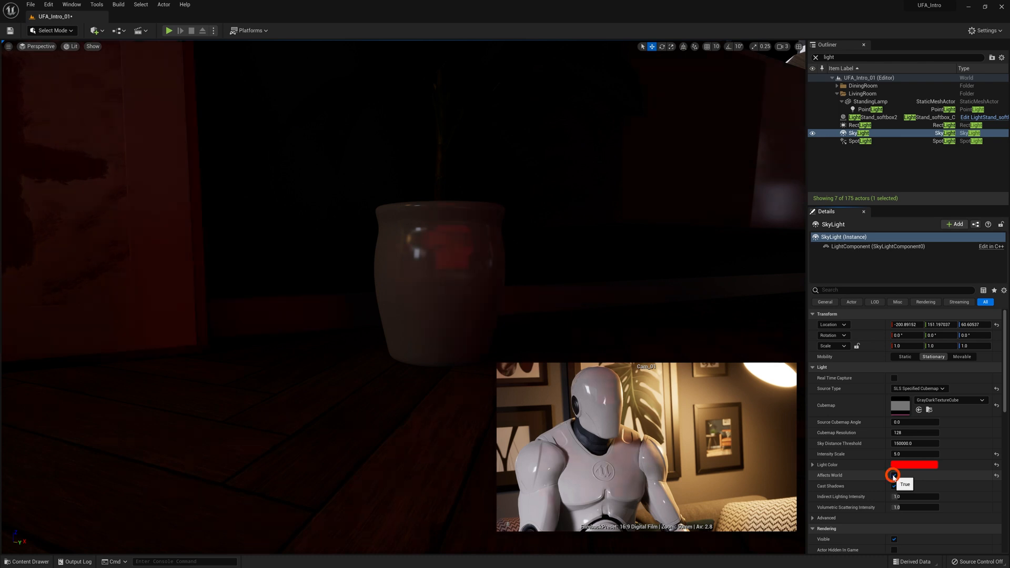
left_click(895, 476)
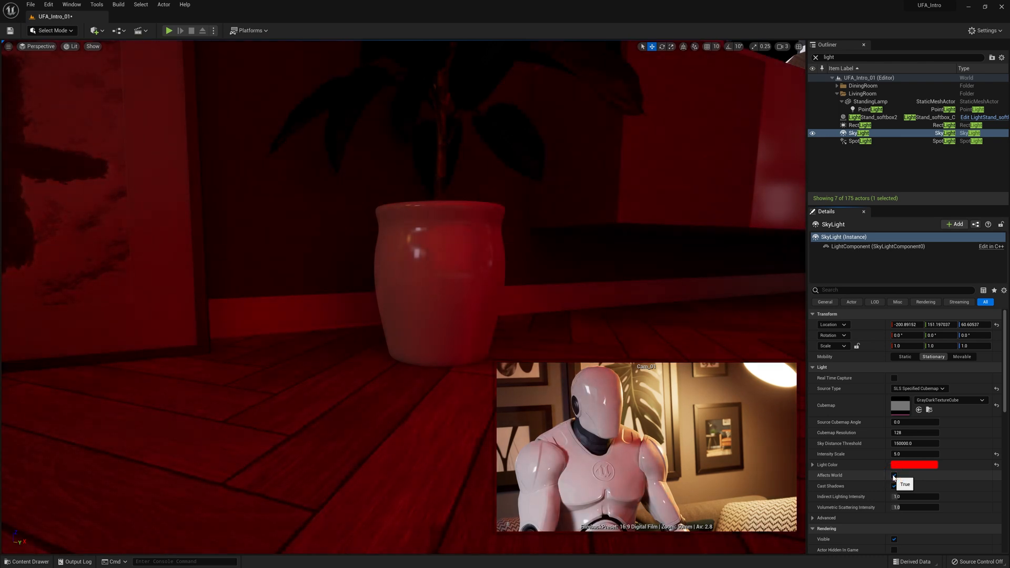
left_click(916, 454)
type("1")
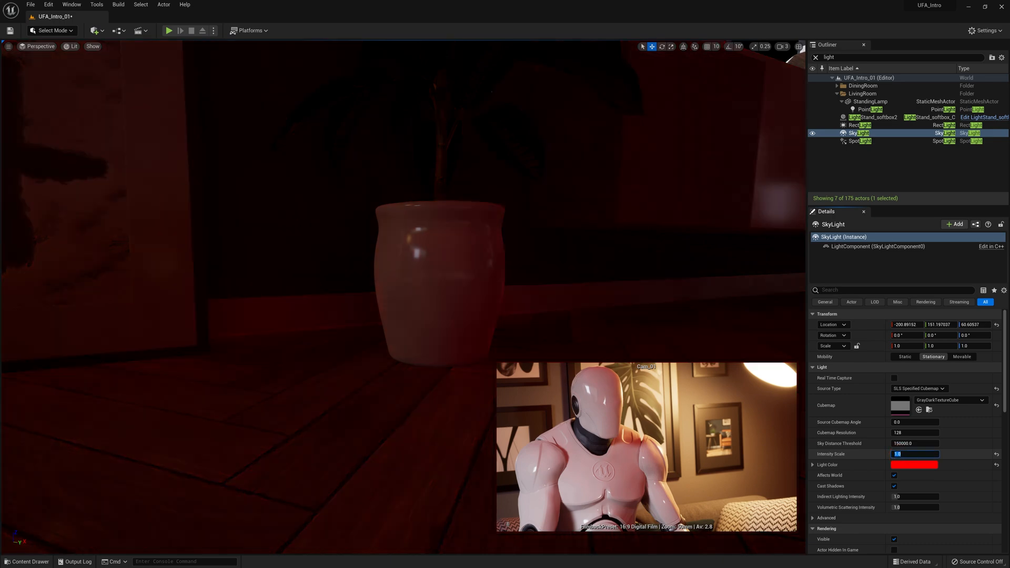
left_click(997, 465)
type("0")
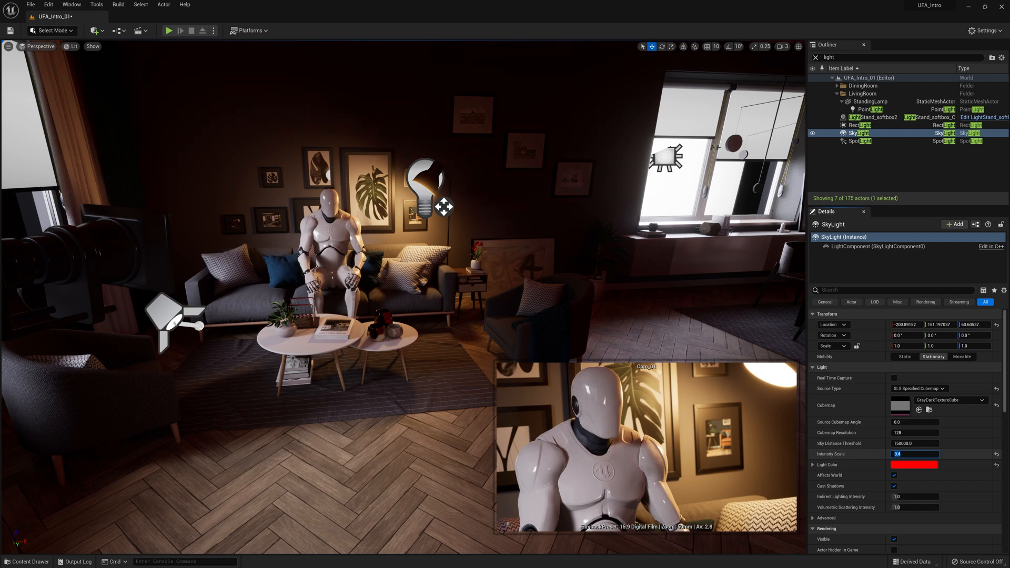
Desaturate the sky light colour to white in the Color Picker
left_click(912, 465)
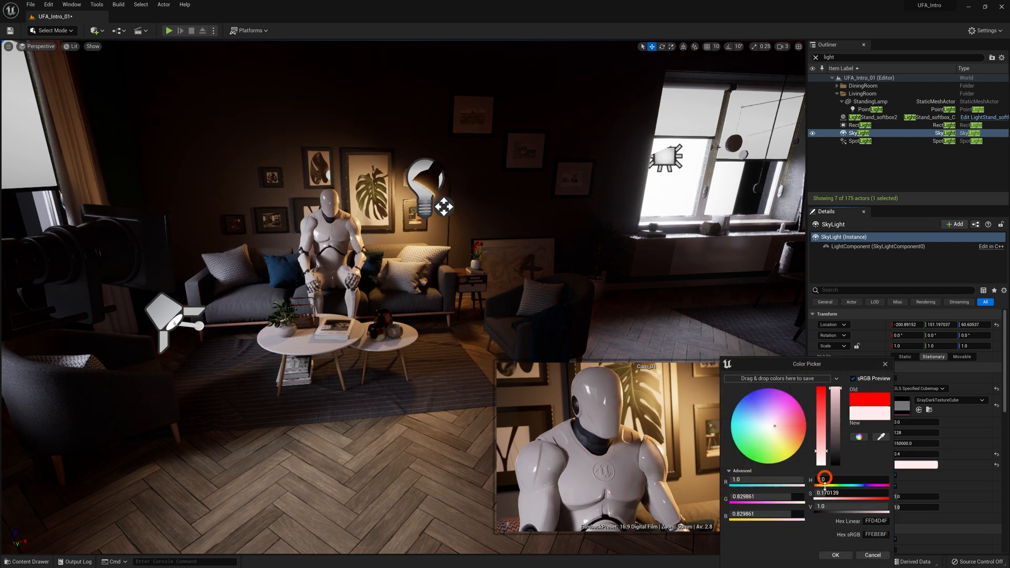
left_click(835, 555)
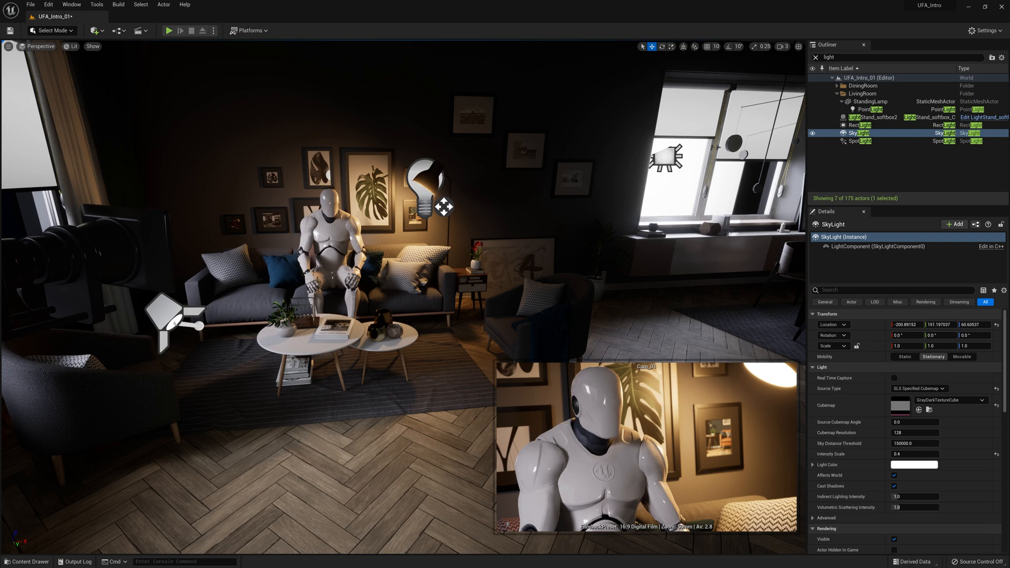
mouse_move(98, 36)
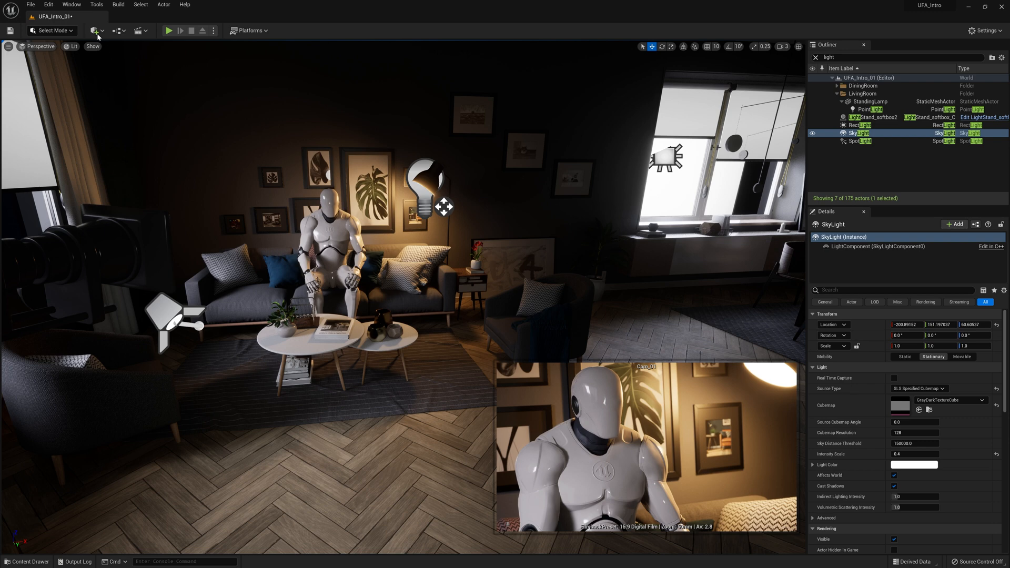
mouse_move(96, 31)
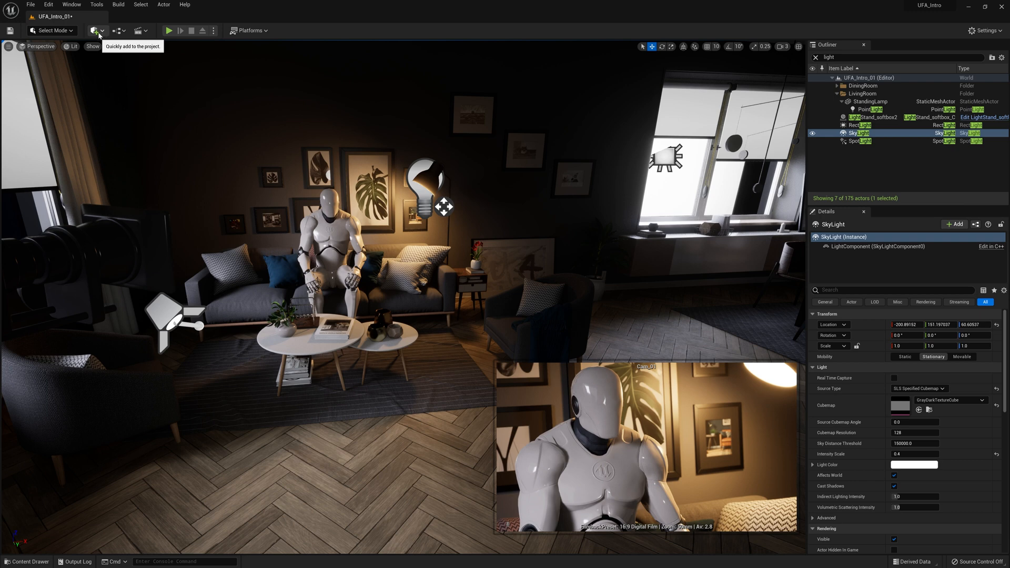
Open the Place Actors panel from the Quickly Add menu
left_click(94, 30)
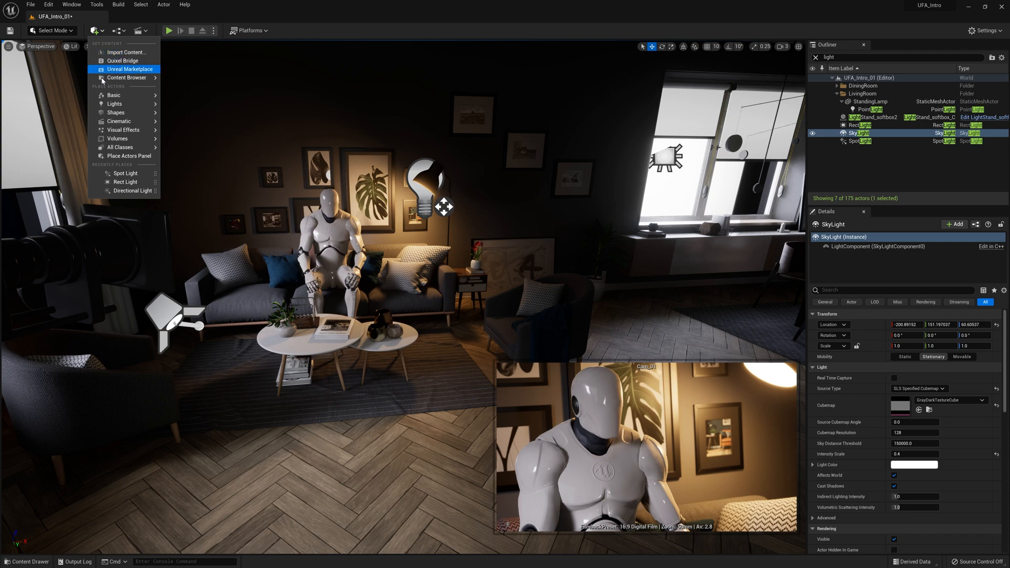
mouse_move(116, 113)
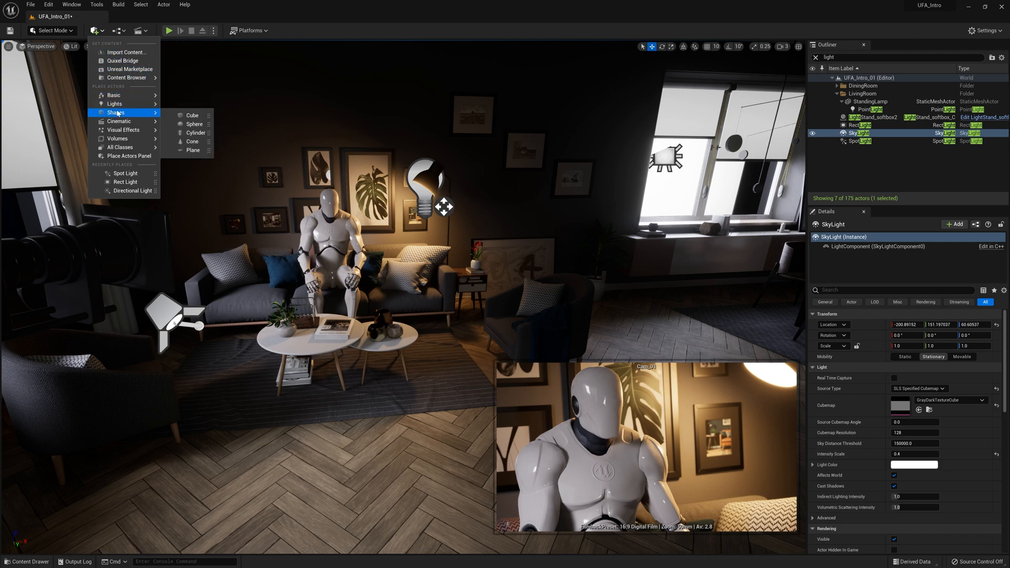
mouse_move(122, 121)
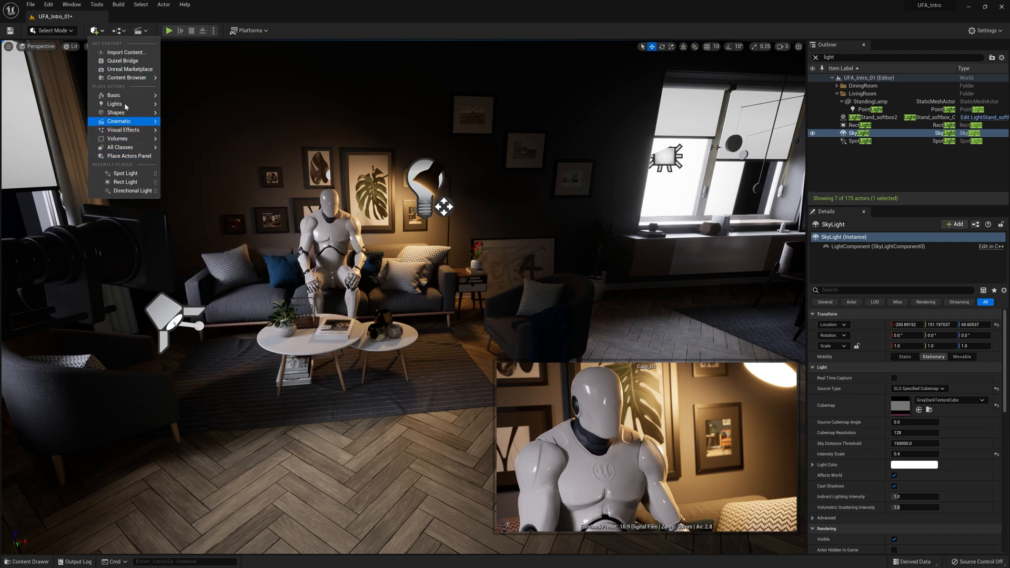
mouse_move(128, 155)
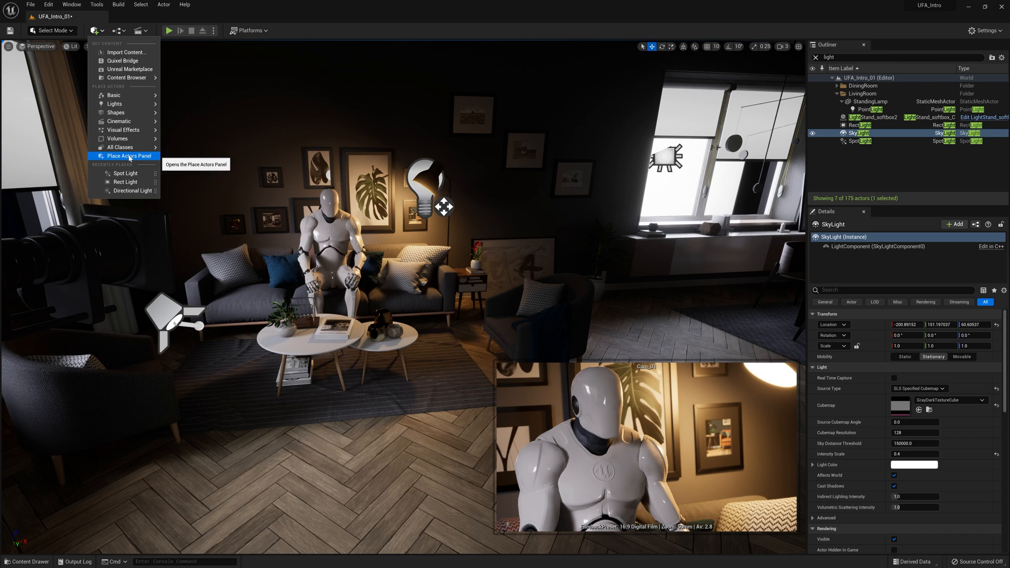
left_click(126, 156)
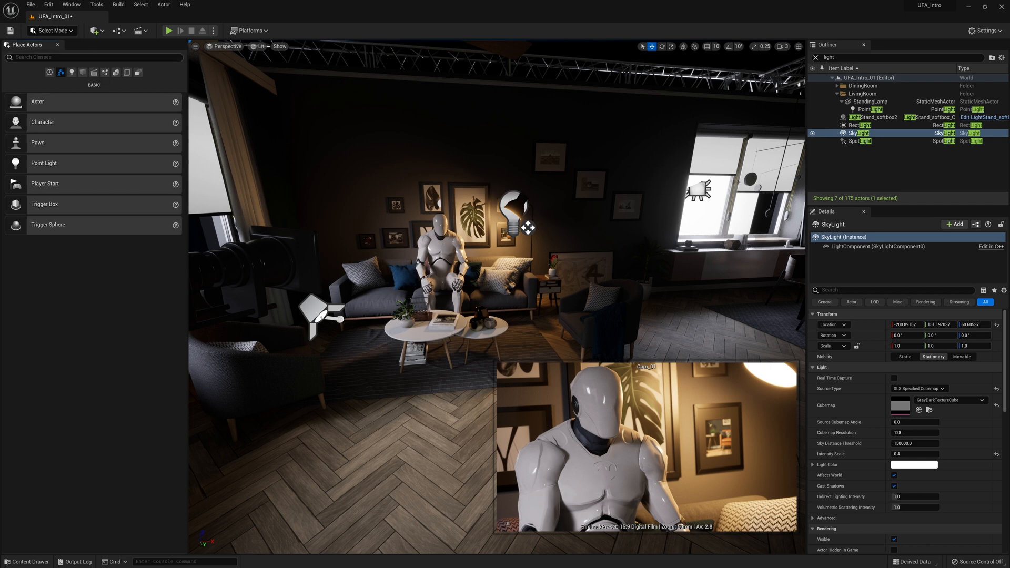
mouse_move(71, 73)
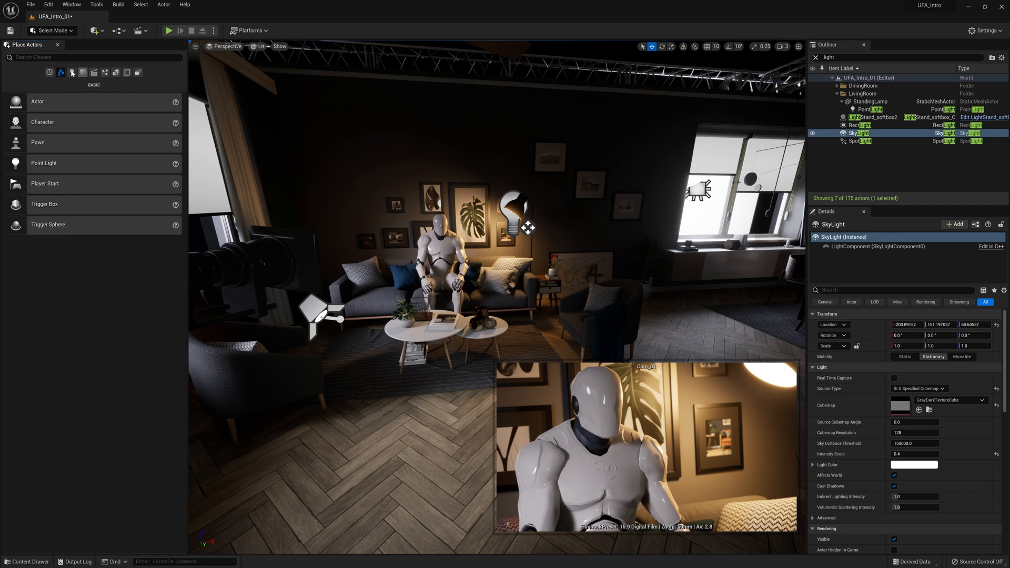
mouse_move(84, 72)
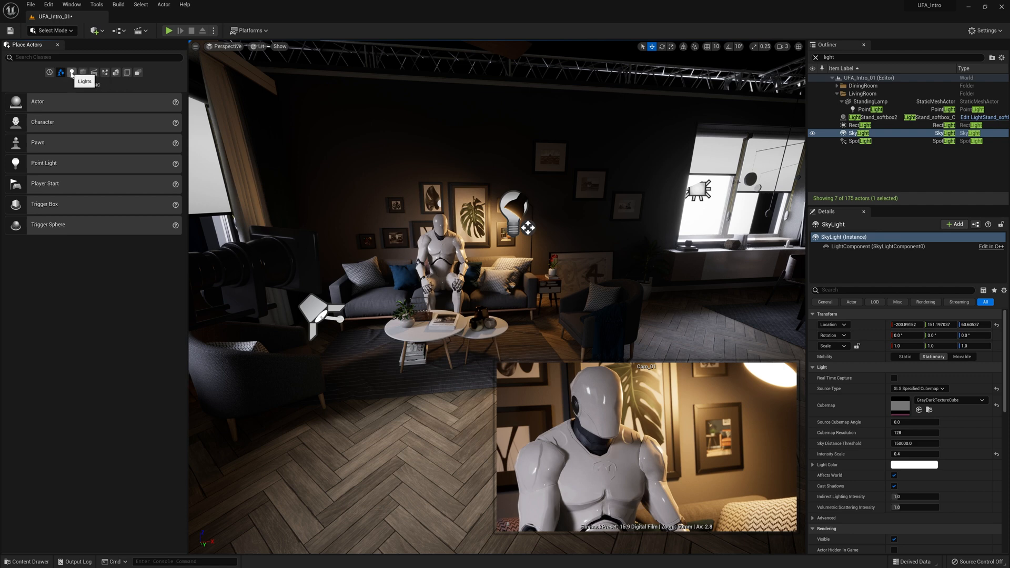
Show the Lights category in Place Actors
left_click(73, 72)
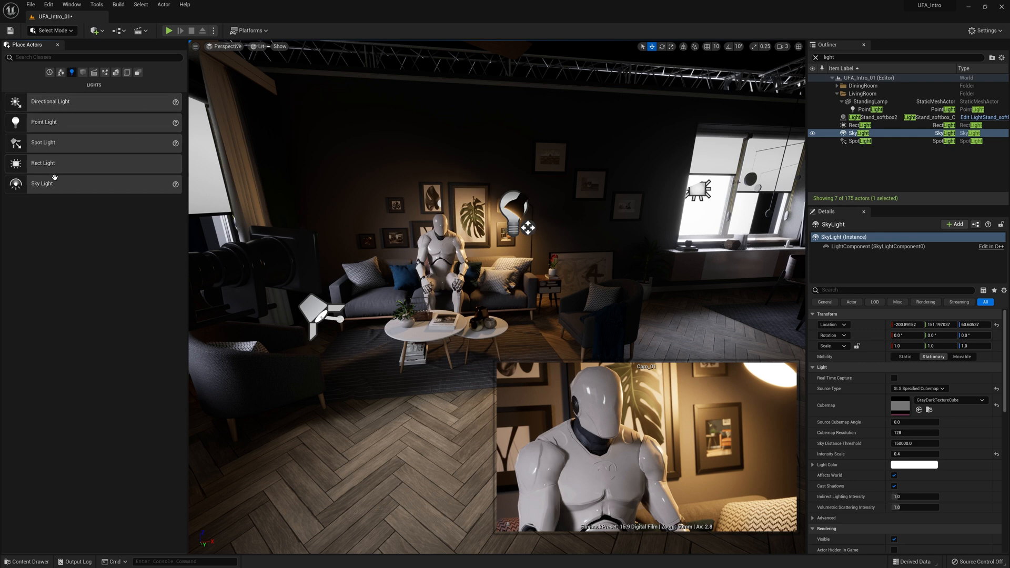
mouse_move(55, 111)
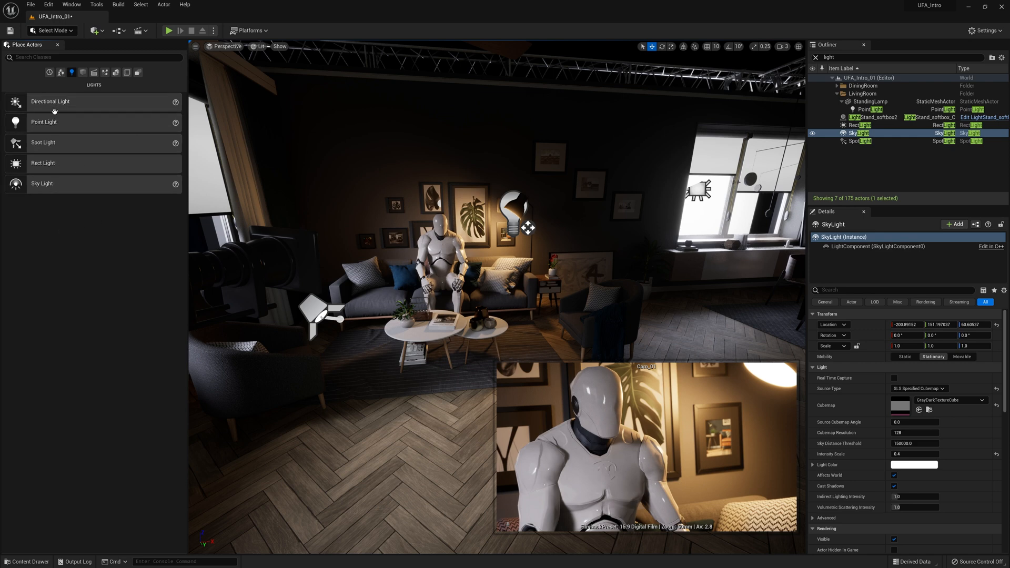
mouse_move(45, 164)
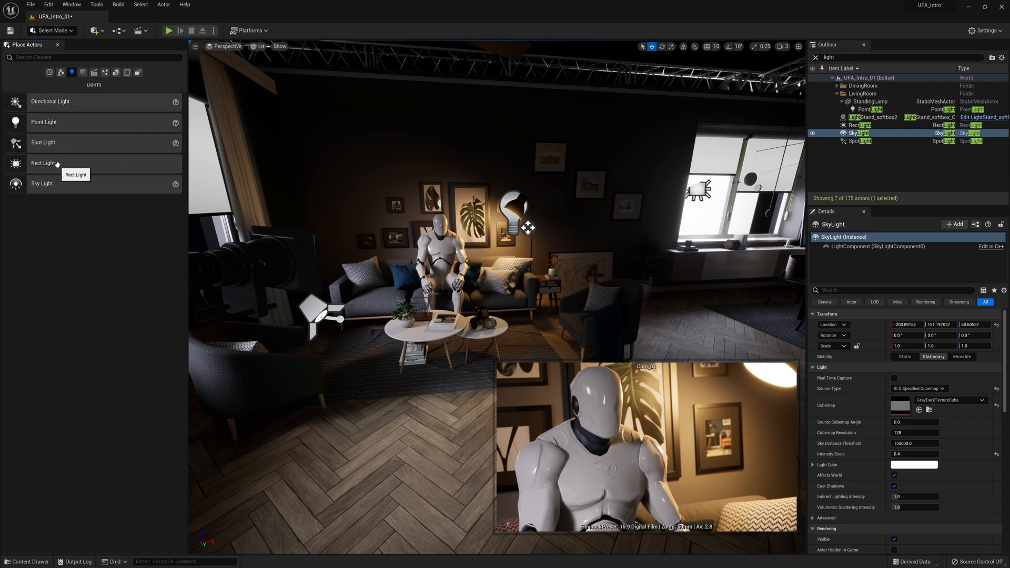
mouse_move(42, 184)
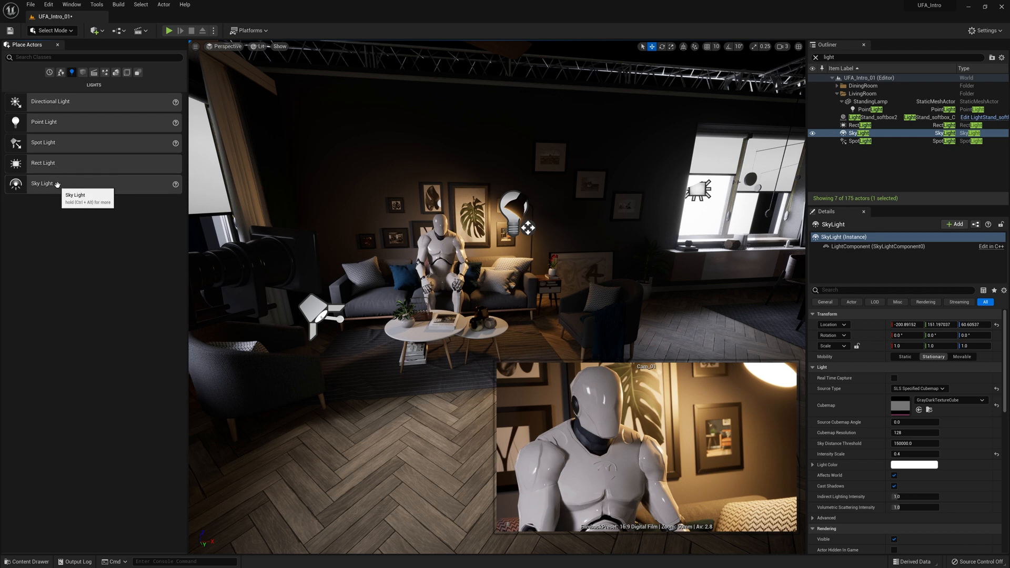
mouse_move(56, 101)
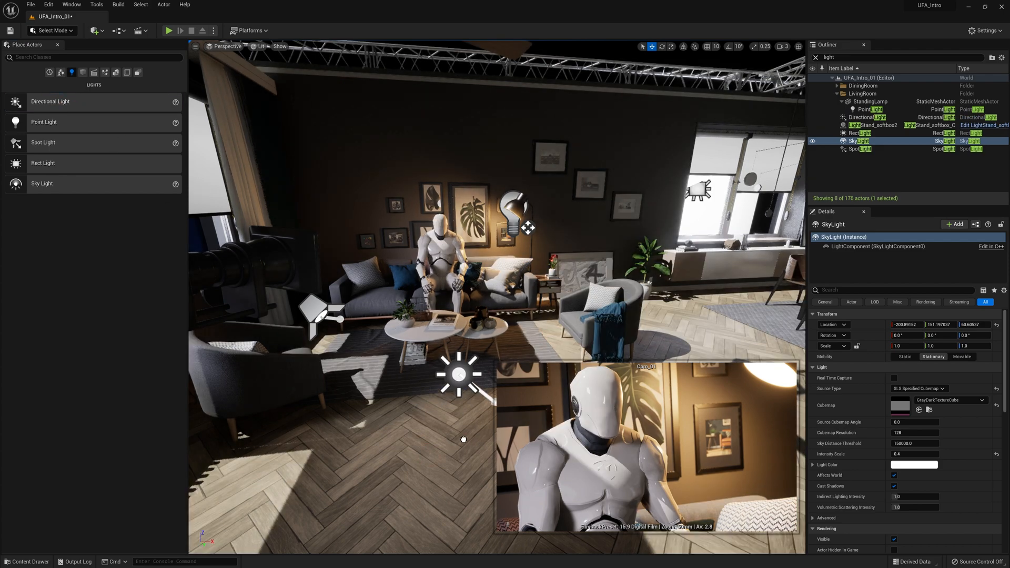
Select the DirectionalLight and switch to the rotate tool
left_click(872, 118)
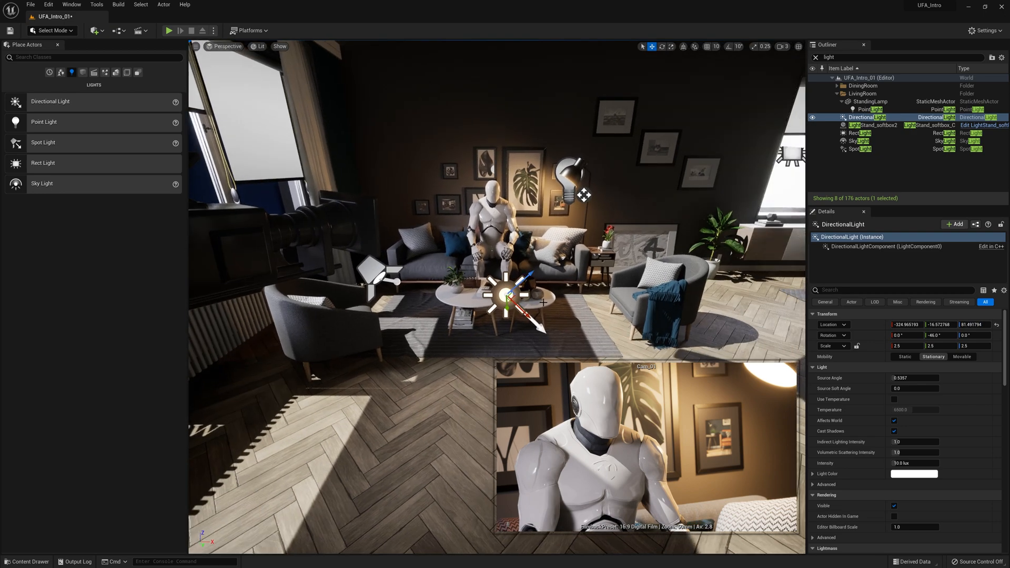
left_click(661, 46)
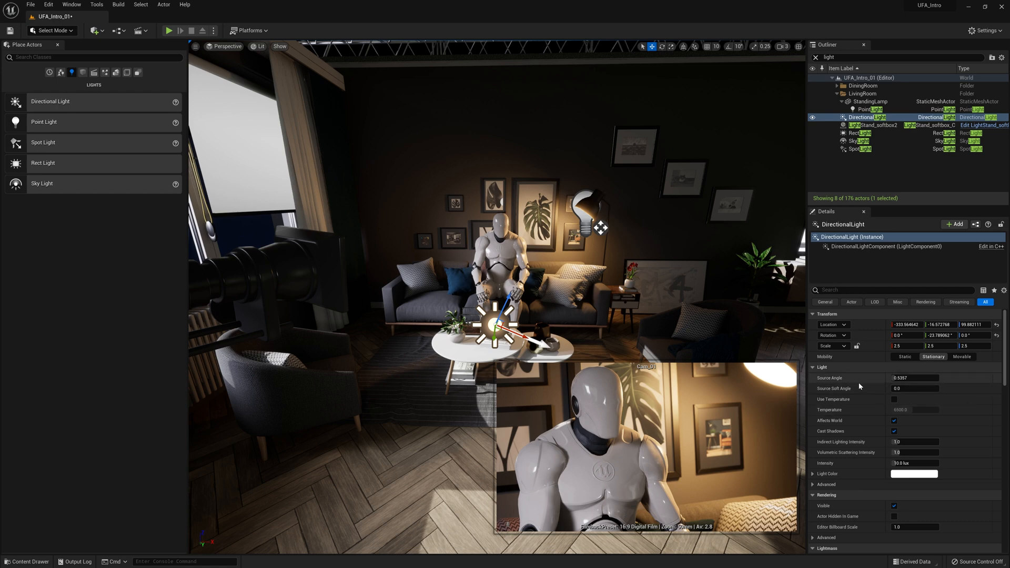
Select the DirectionalLight for deletion
triple_click(915, 378)
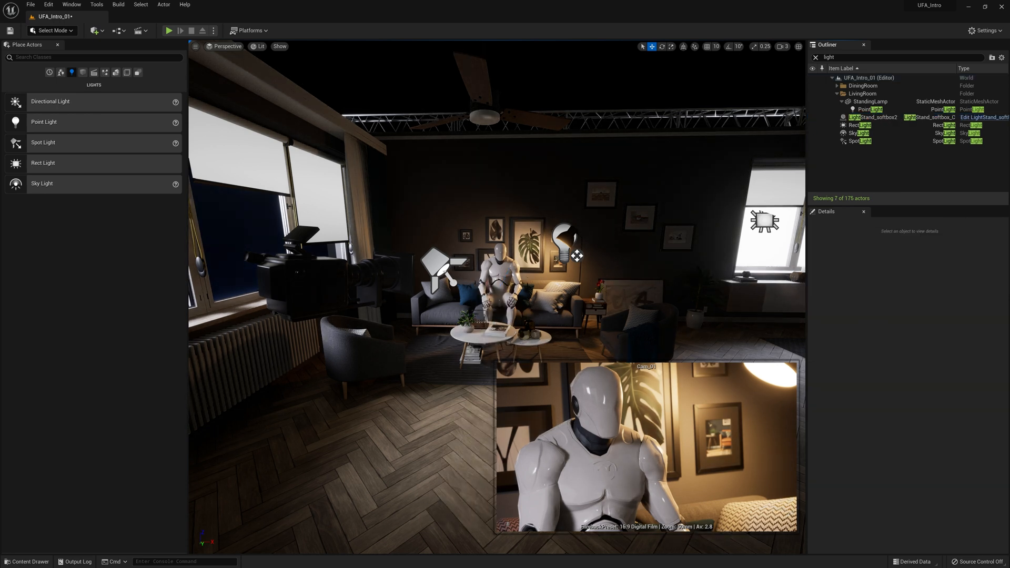
Remove the SkyLight actor from the Outliner, leaving six lights in the level
left_click(861, 133)
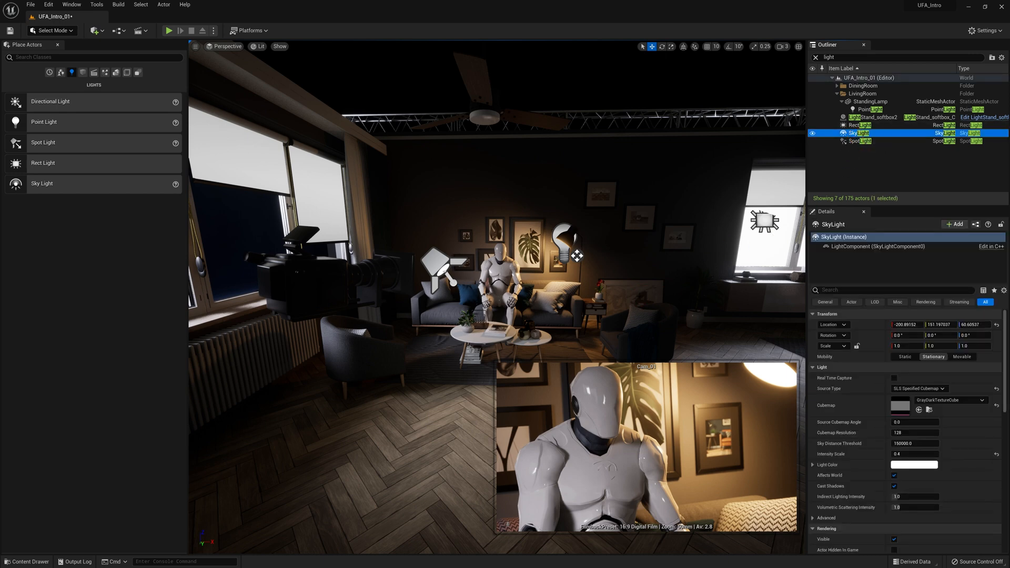
key("Delete")
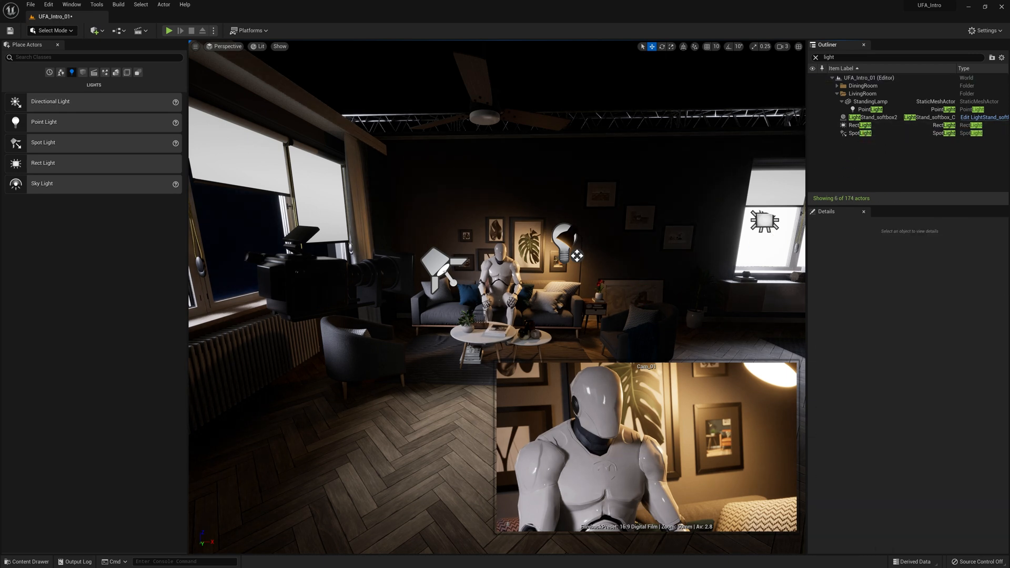